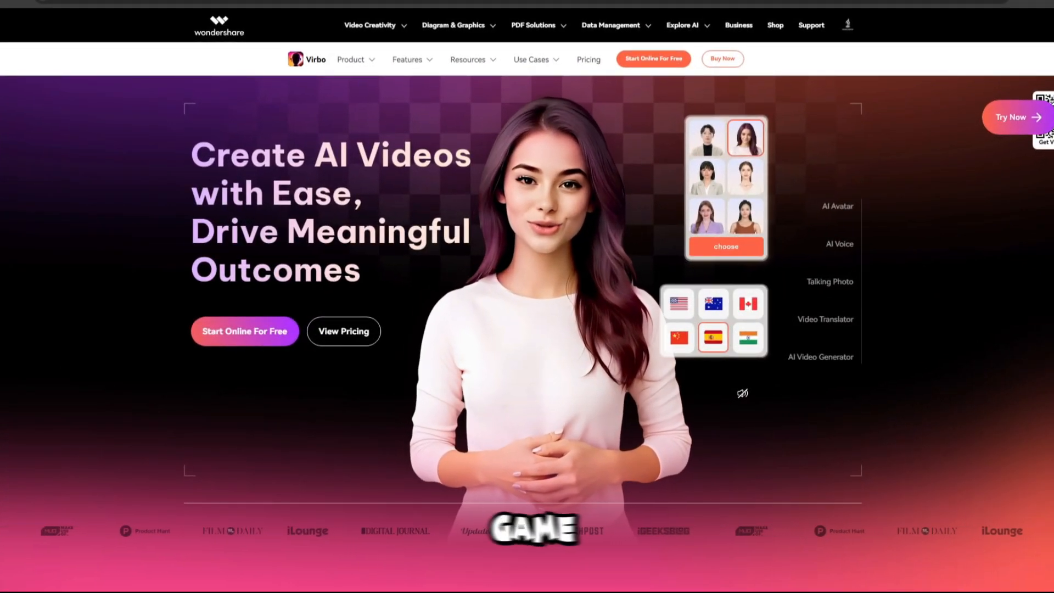
# Scroll down the Virbo homepage to reach the AI Voice text-to-speech page.
pyautogui.scroll(-3)
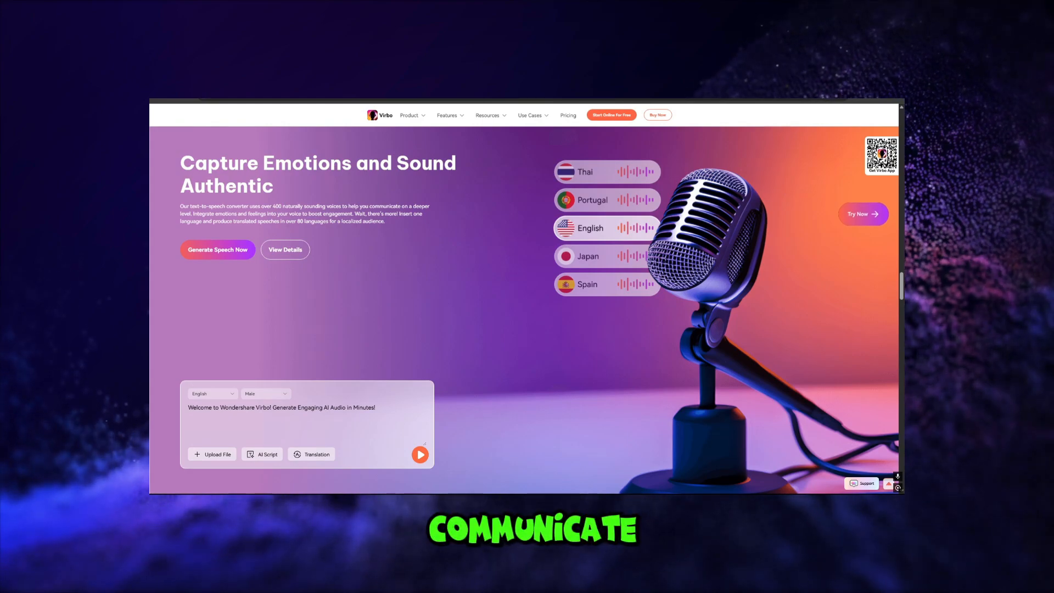
pyautogui.scroll(-3)
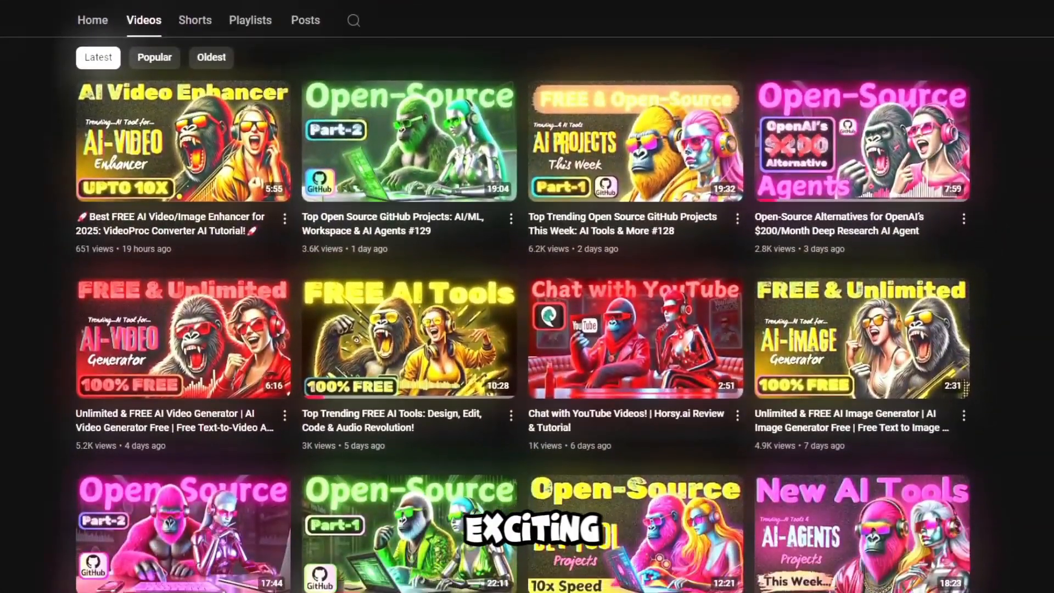
# Subscribe to the ManuAGI AutoGPT Tutorials YouTube channel.
pyautogui.scroll(-3)
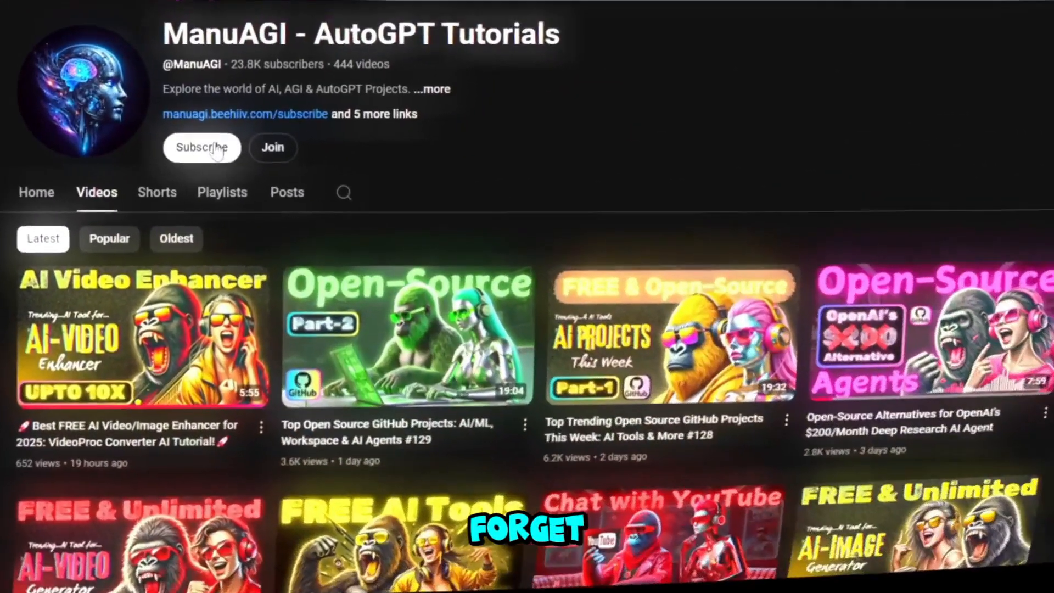
pyautogui.click(202, 147)
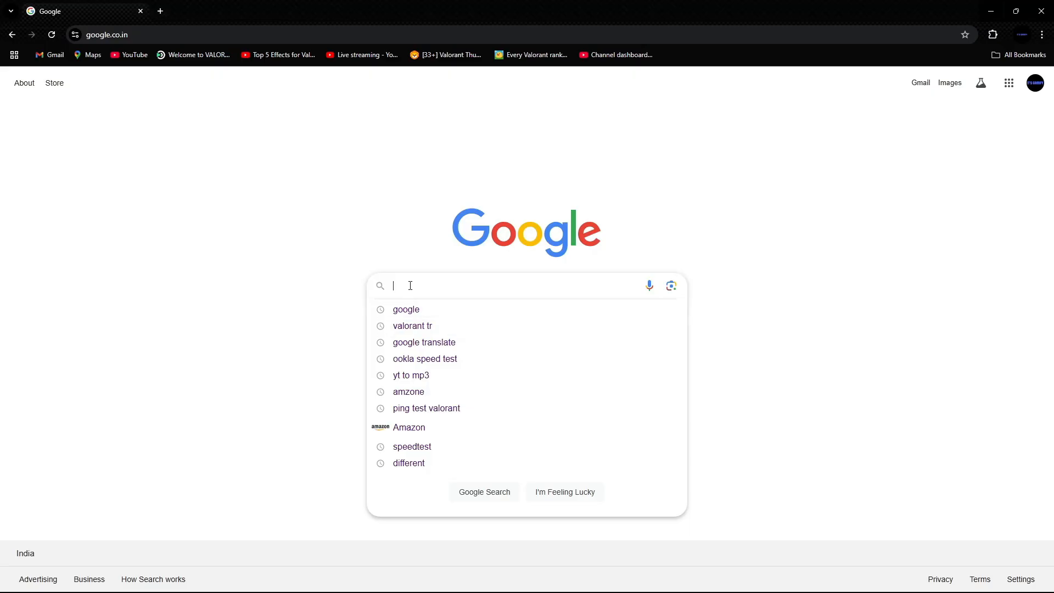
# Search Google for 'wondershare virbo' to reach the Virbo web app.
pyautogui.write('wondershare vir')
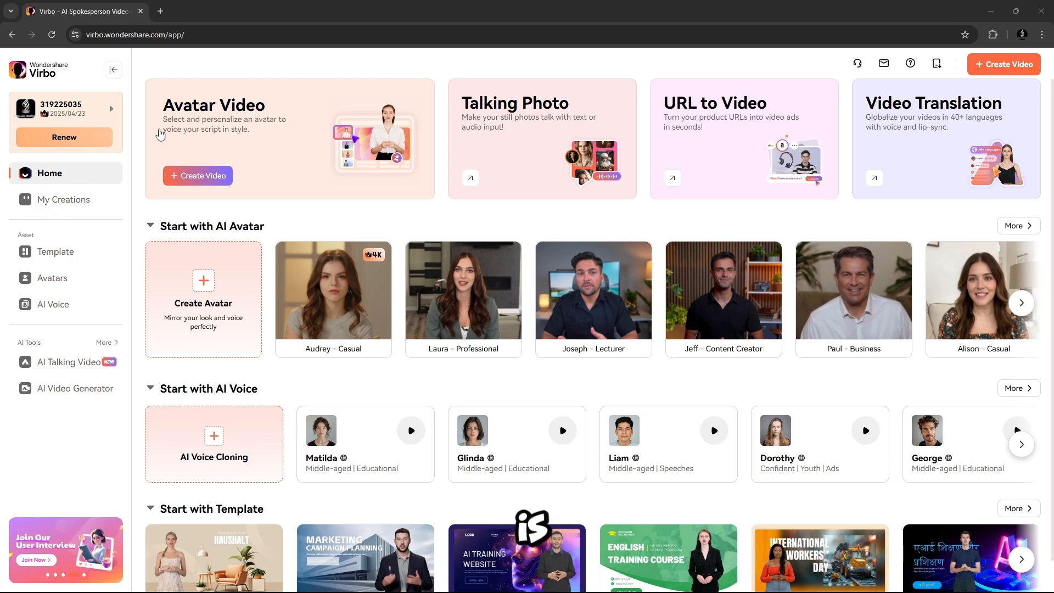
pyautogui.moveTo(312, 152)
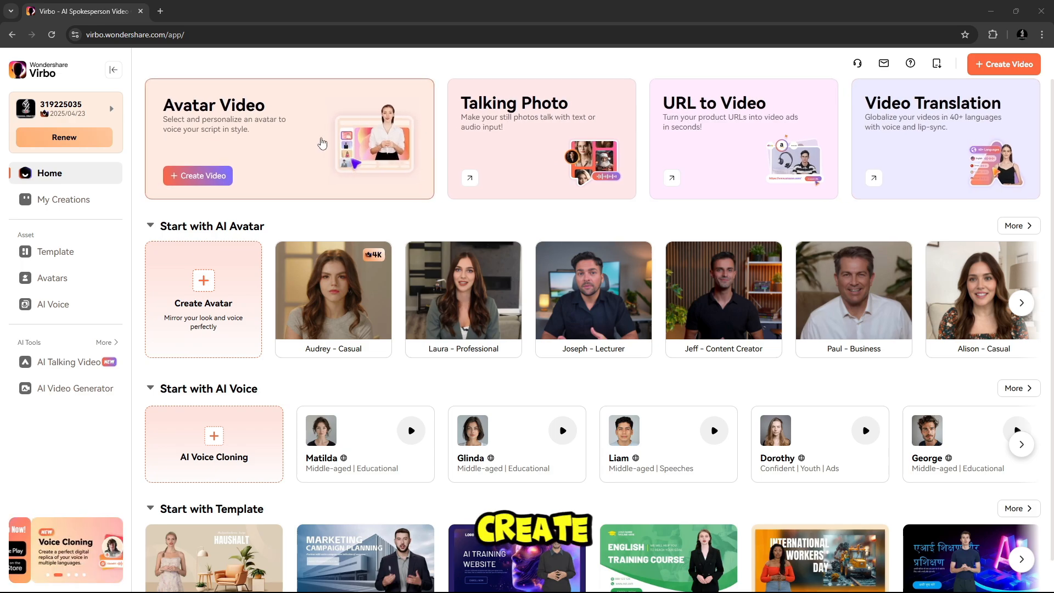
# Create a new avatar video using the Portrait 9:16 aspect ratio.
pyautogui.click(198, 176)
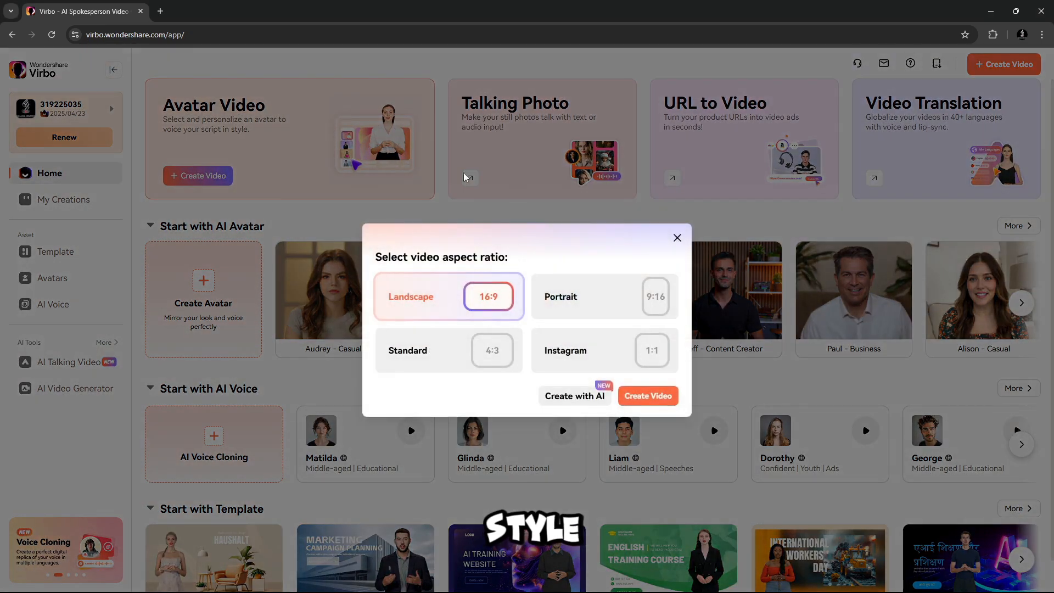
pyautogui.click(605, 350)
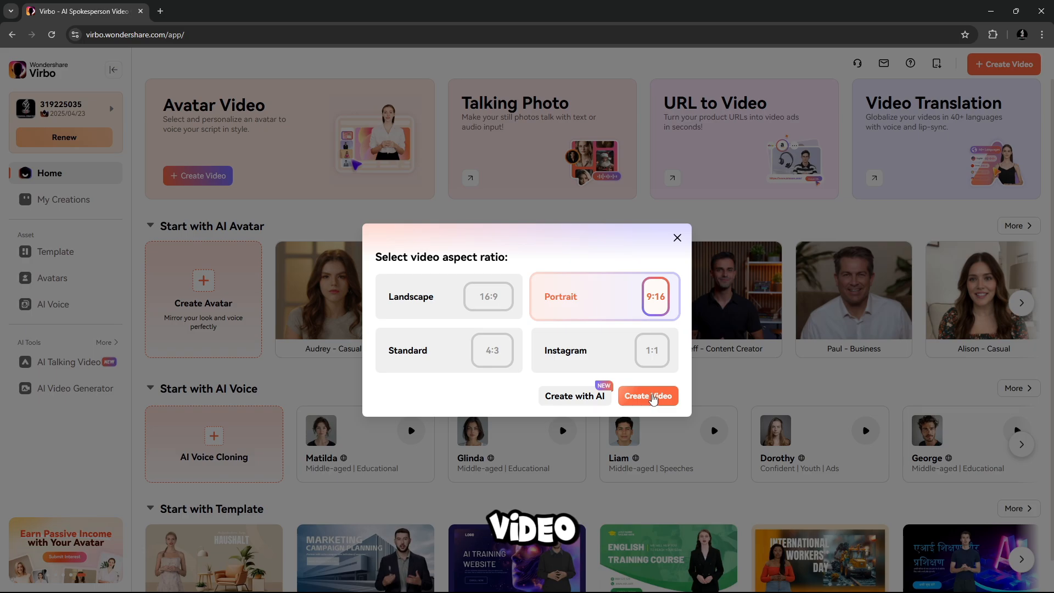
pyautogui.click(649, 396)
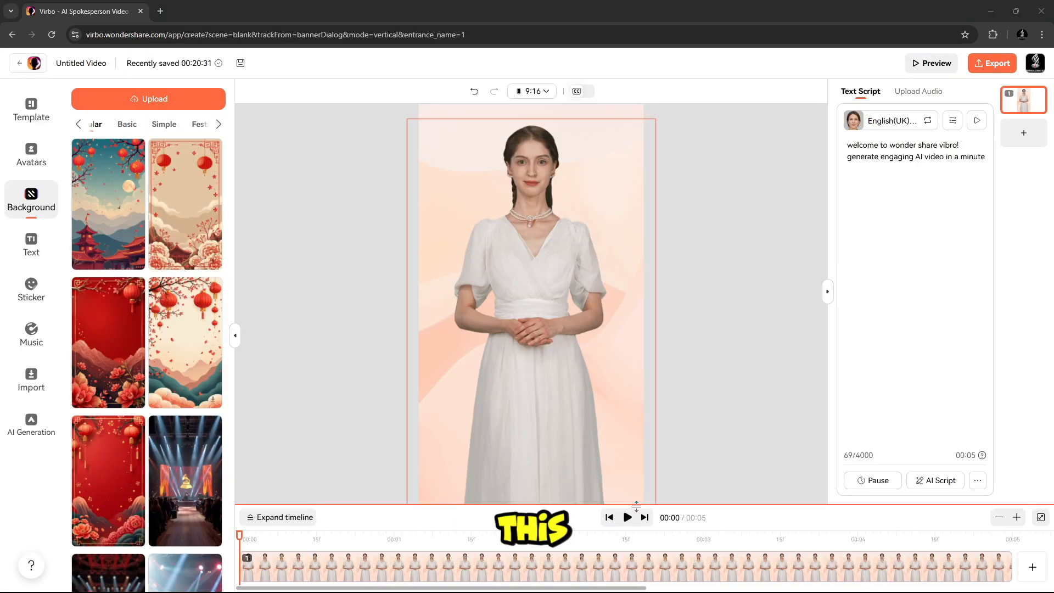
# Preview the avatar video, then browse Popular portrait templates in the Template panel.
pyautogui.click(931, 63)
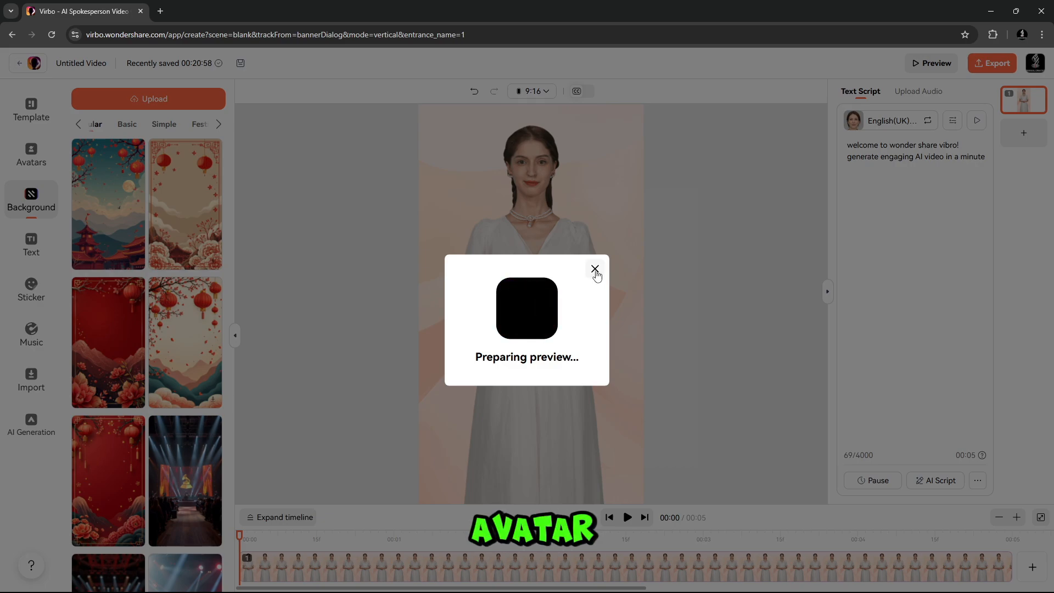
pyautogui.click(596, 269)
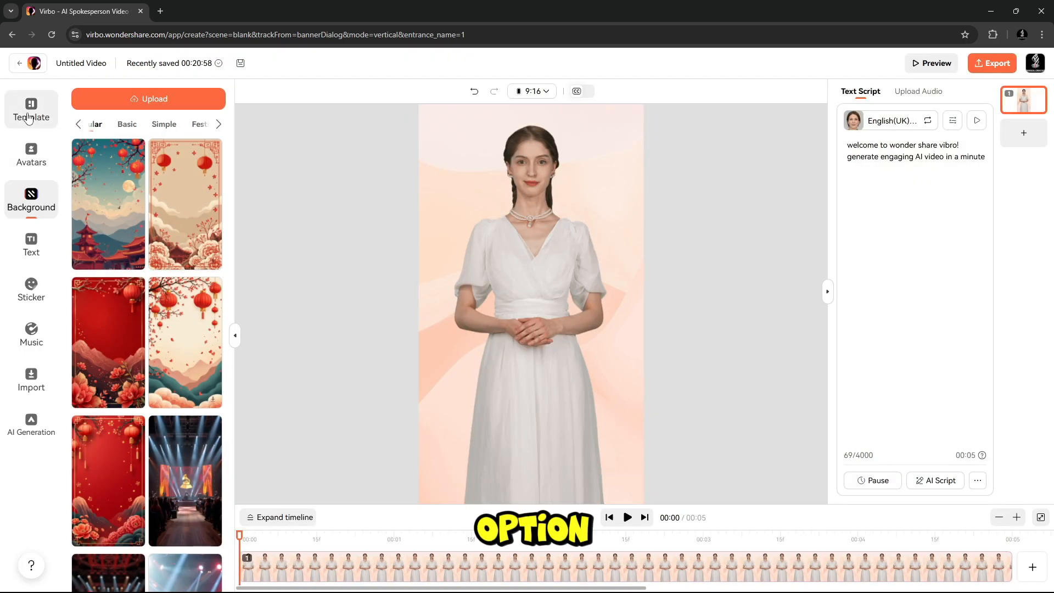
pyautogui.click(30, 108)
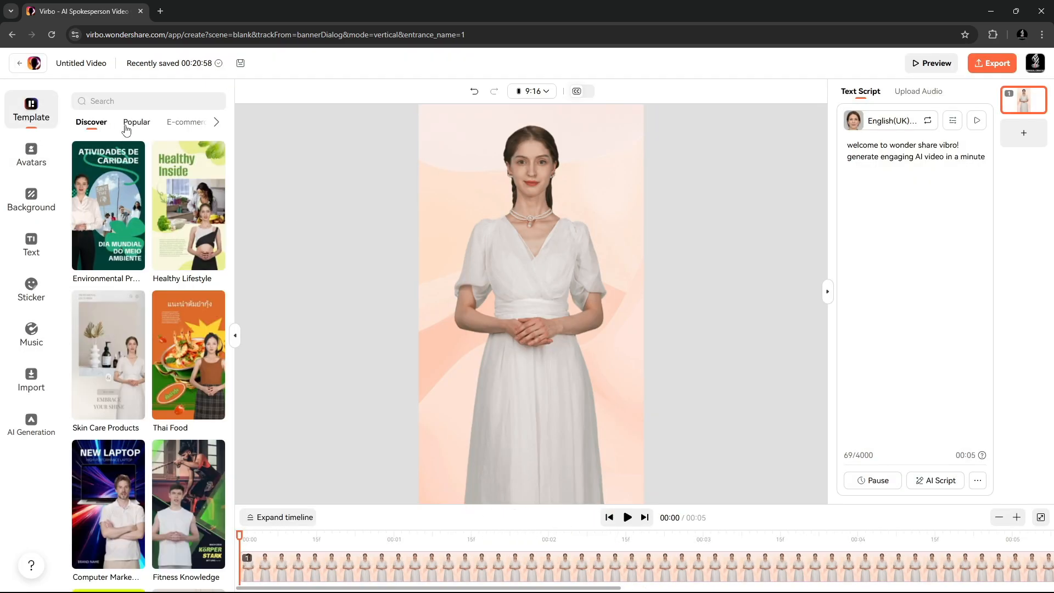
pyautogui.click(137, 122)
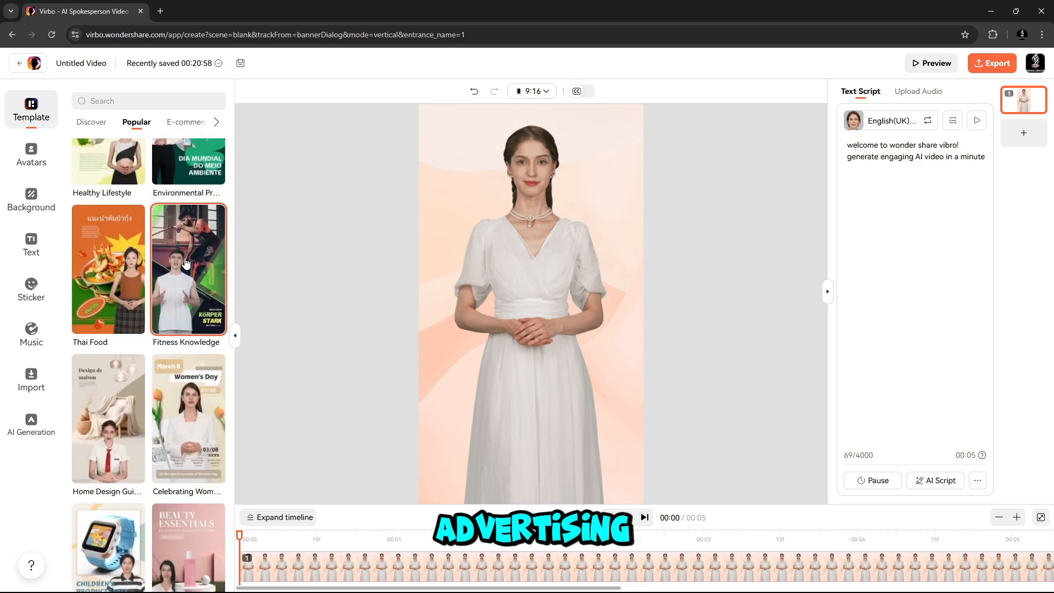
pyautogui.scroll(-3)
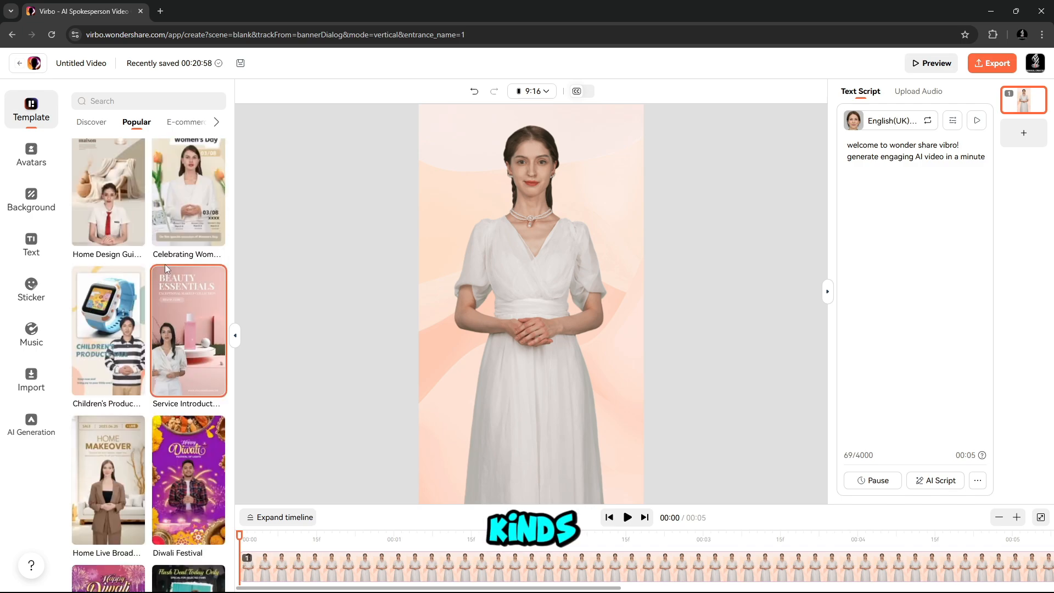
# Browse avatar categories and pick Audrey - Casual as the presenter.
pyautogui.click(31, 154)
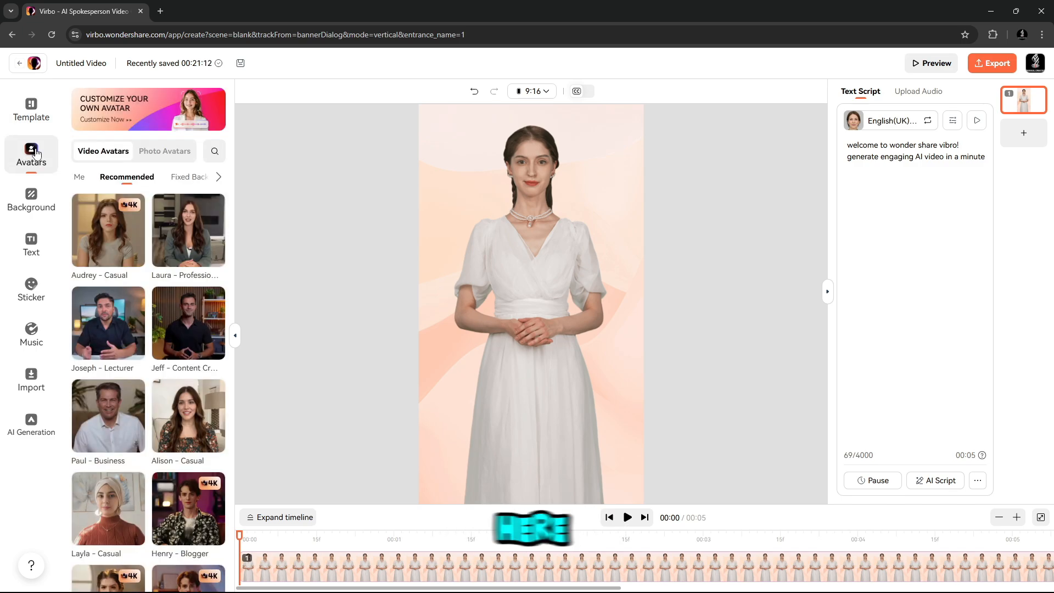
pyautogui.scroll(-3)
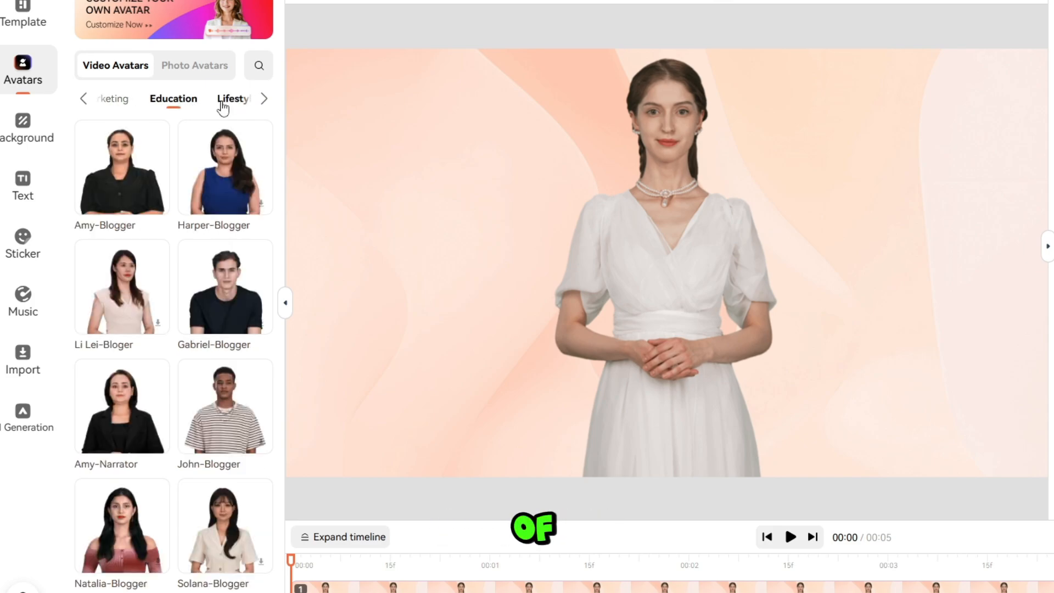
pyautogui.click(263, 99)
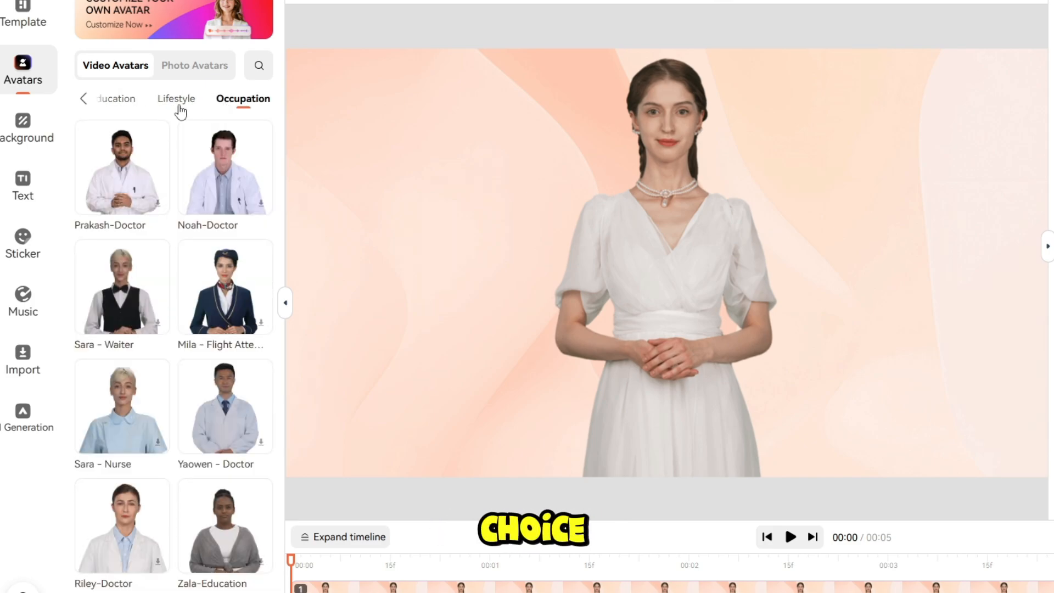
pyautogui.click(195, 65)
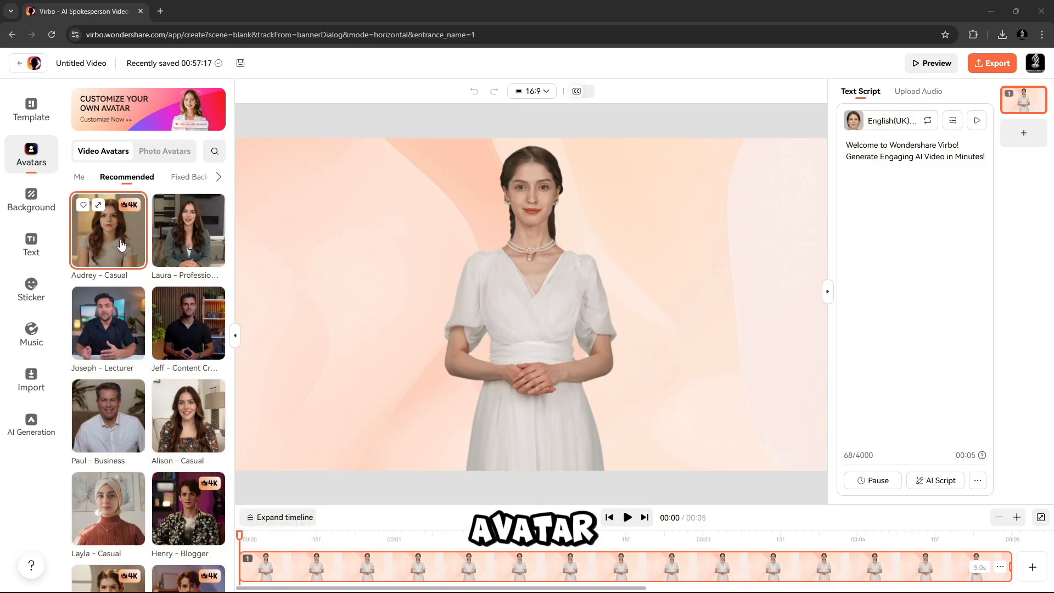
pyautogui.click(107, 230)
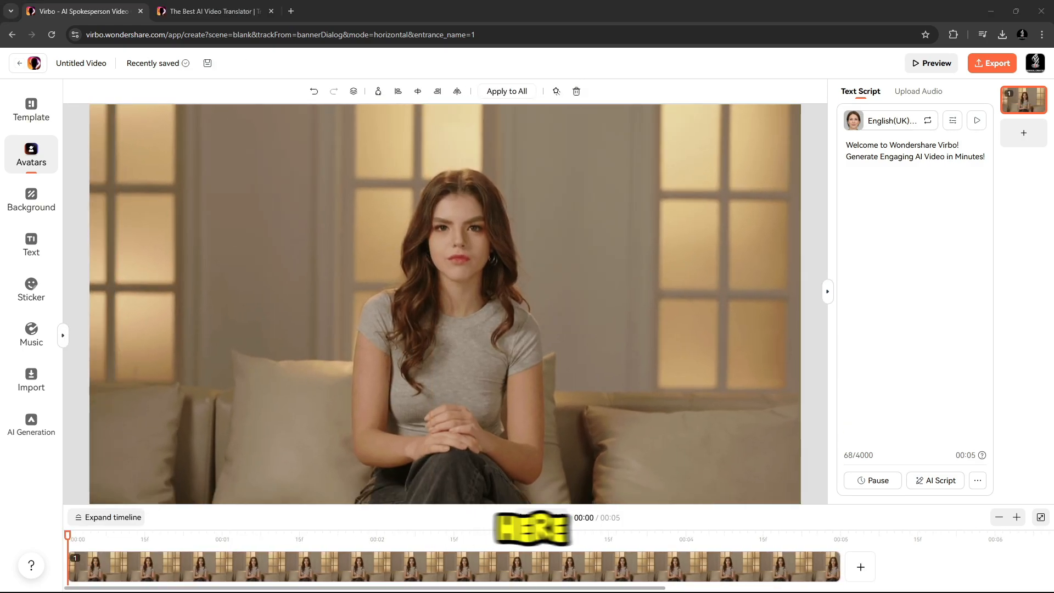
# Browse the Lifestyle background images for the scene.
pyautogui.click(31, 199)
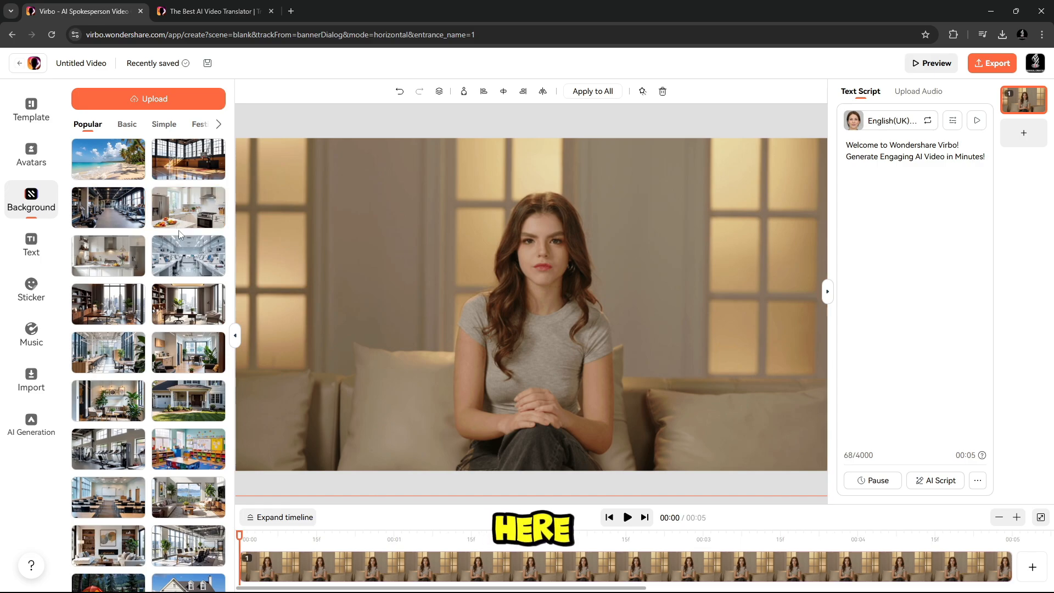
pyautogui.scroll(-3)
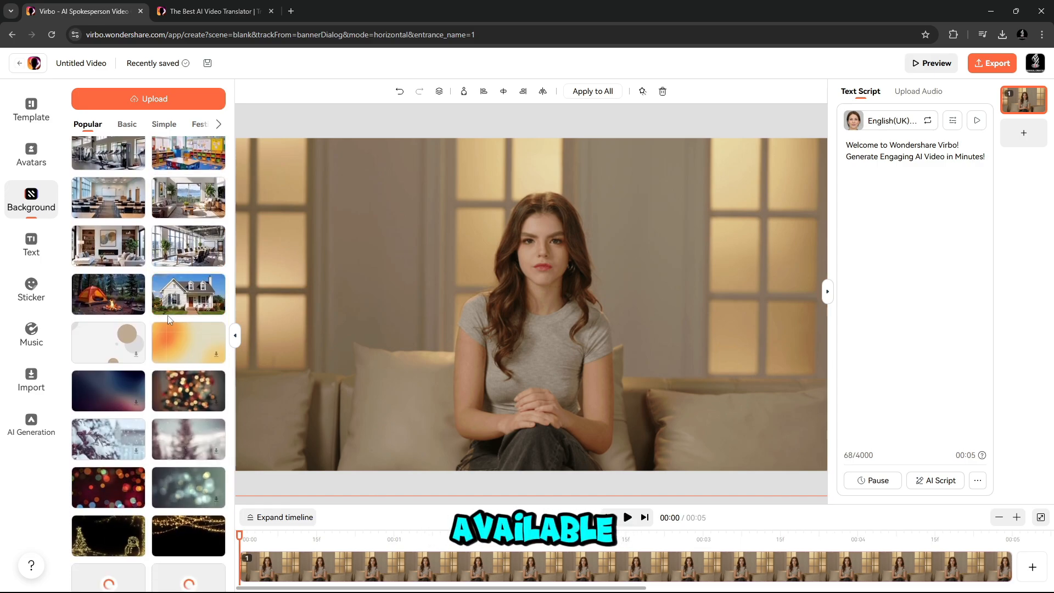
pyautogui.click(164, 124)
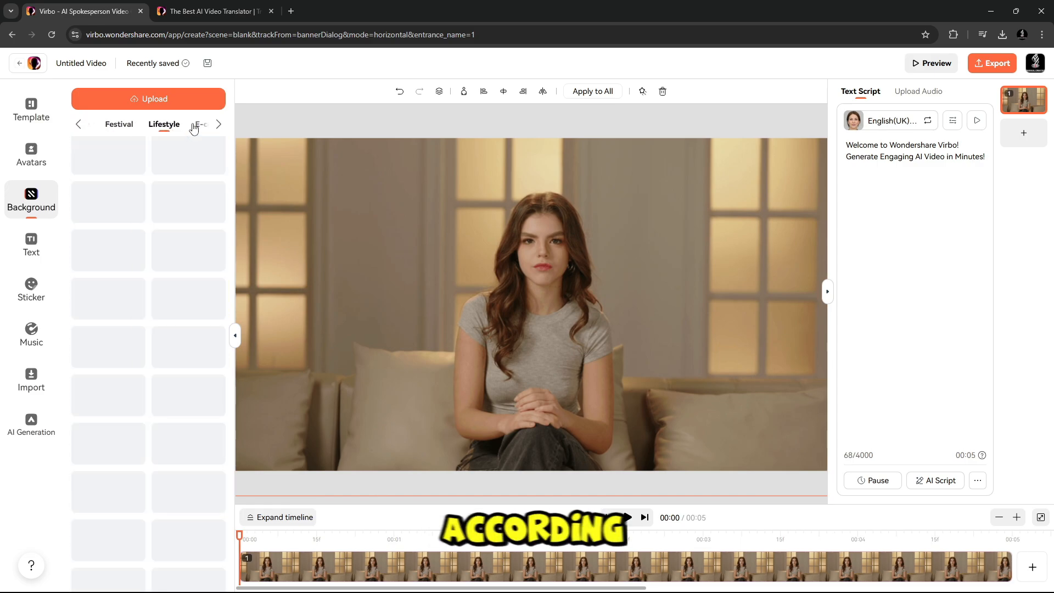
# Look through text styles, stickers, and the Chinese Chime music track.
pyautogui.click(32, 245)
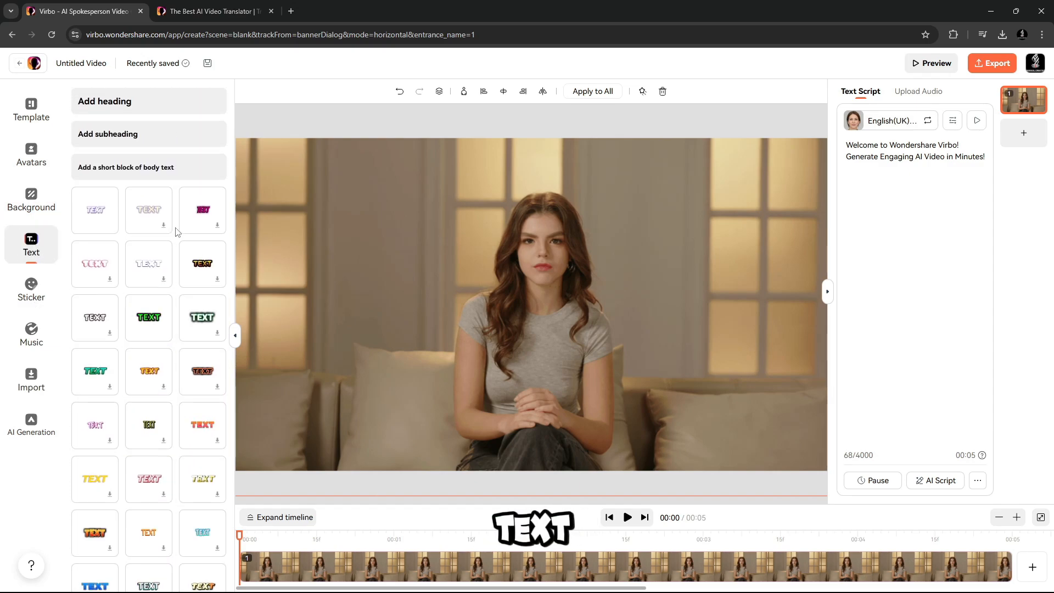
pyautogui.click(31, 286)
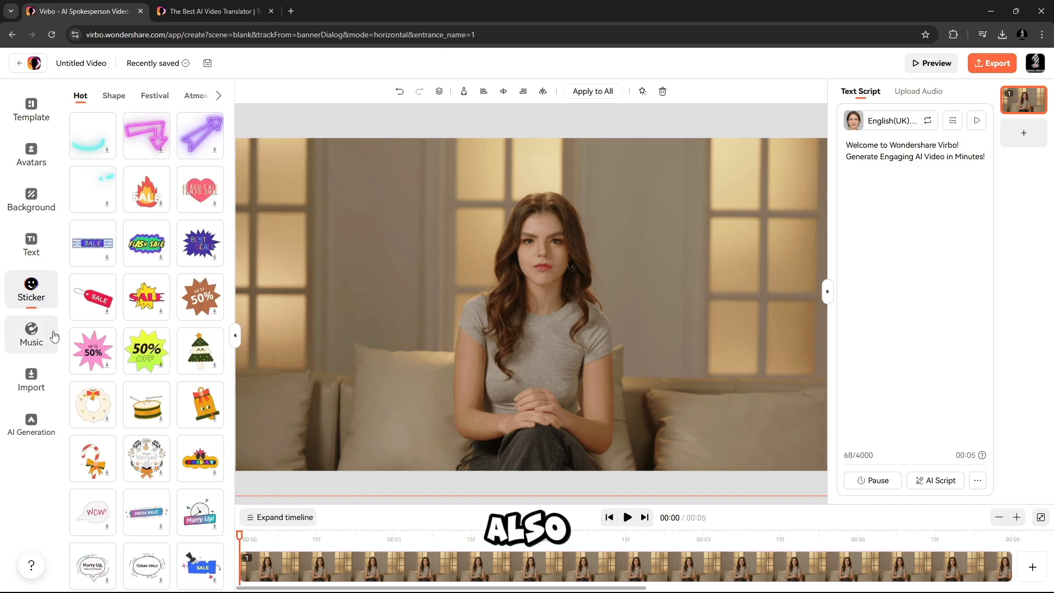
pyautogui.click(31, 332)
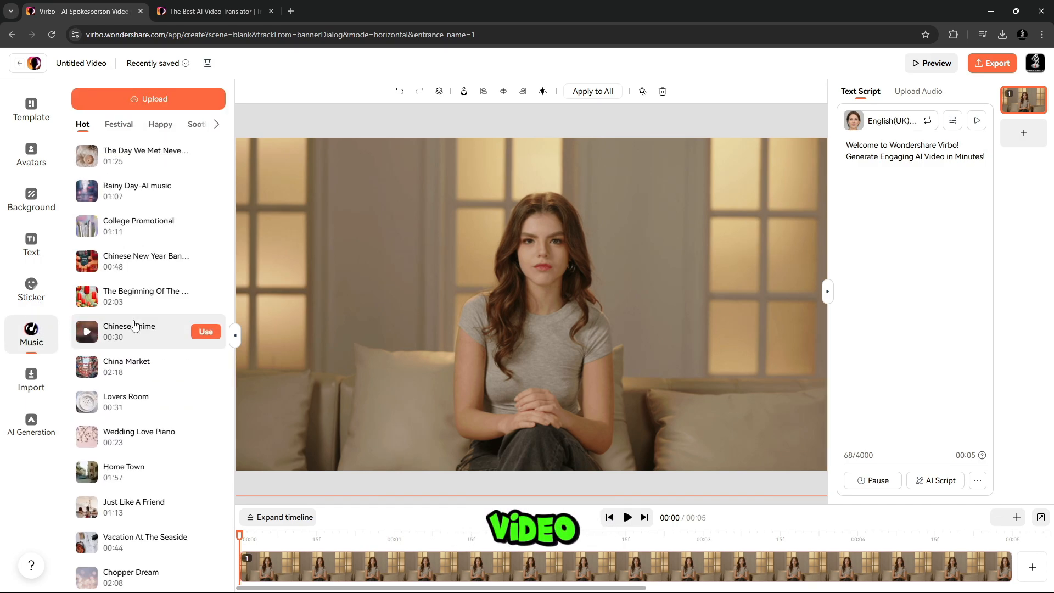
# Open AI Generation and switch between the AI Audio and AI Video tabs.
pyautogui.click(31, 424)
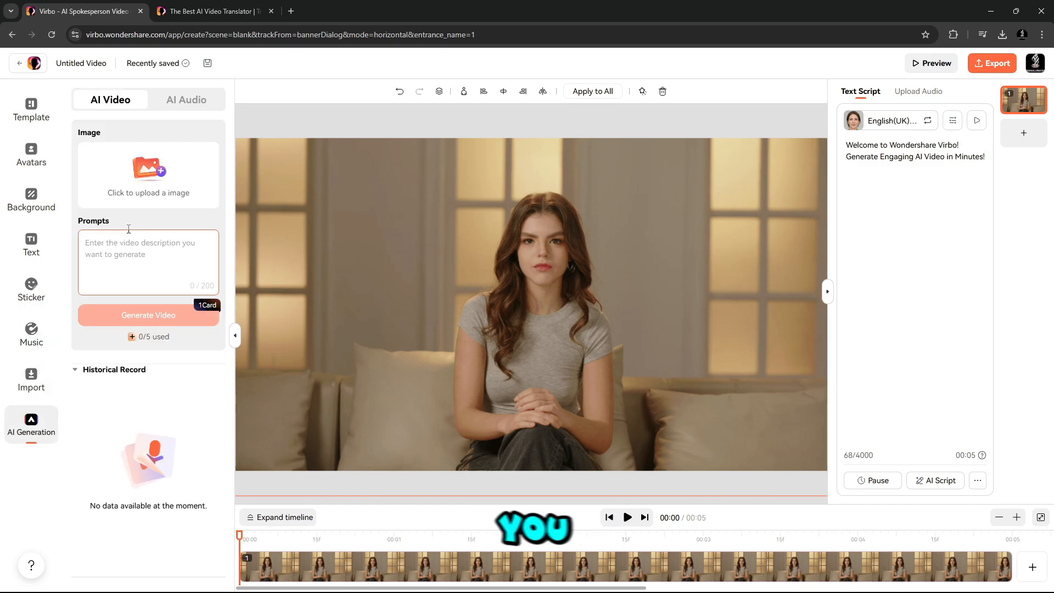
pyautogui.click(186, 100)
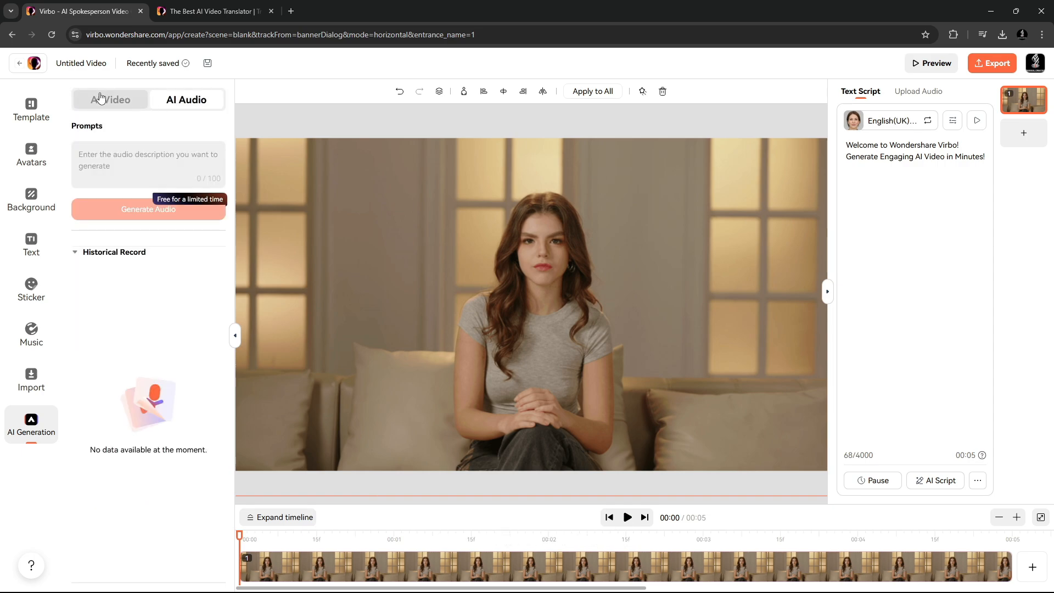
pyautogui.click(110, 100)
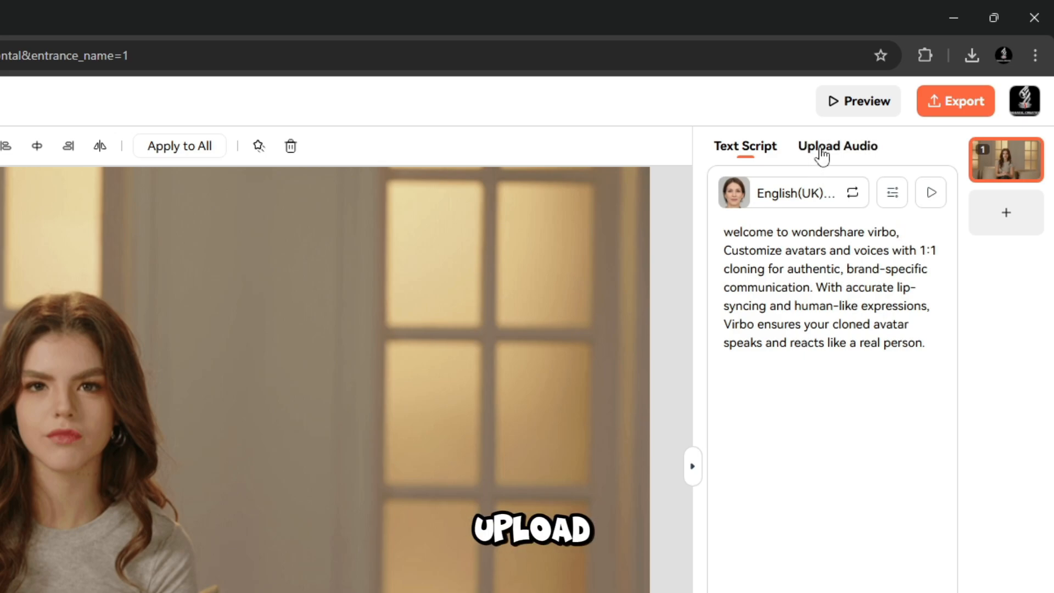
# Open the Voiceover library, currently set to English(UK)-Sonia.
pyautogui.click(838, 146)
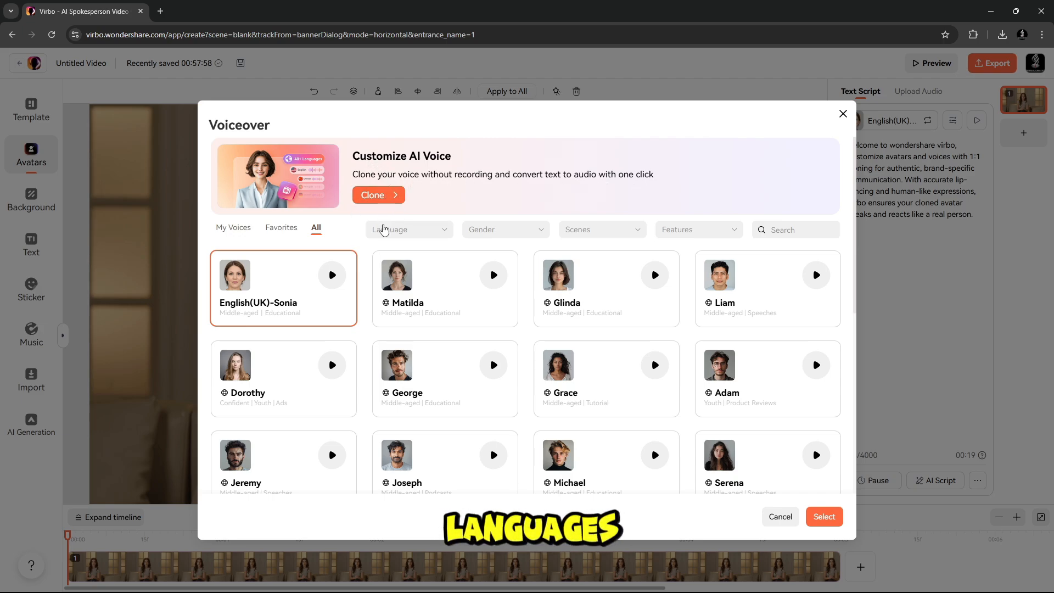
# Preview the Matilda and Glinda samples and apply Glinda as the voiceover.
pyautogui.click(409, 230)
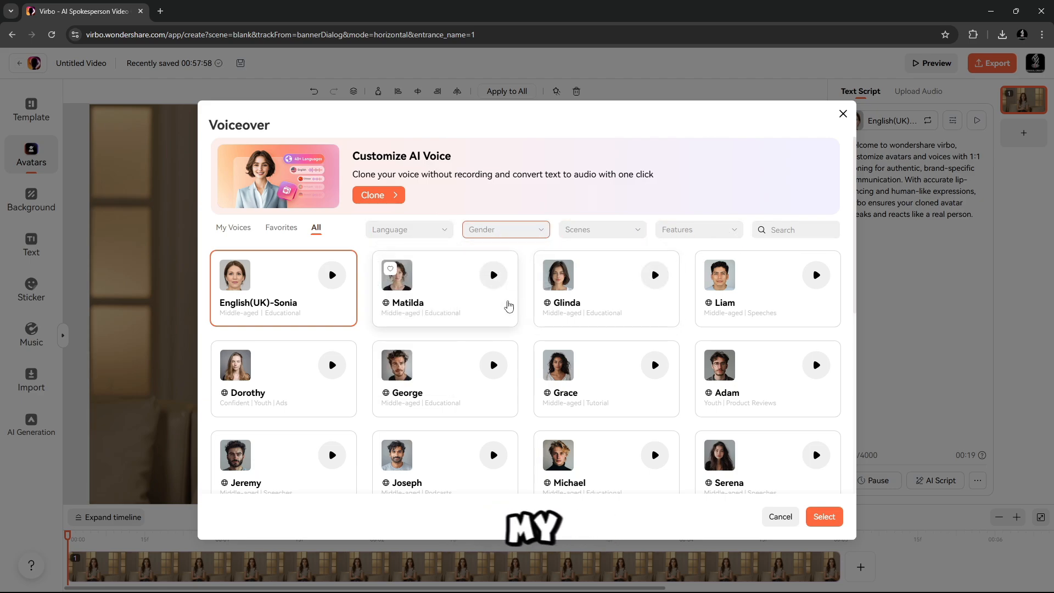
pyautogui.click(493, 275)
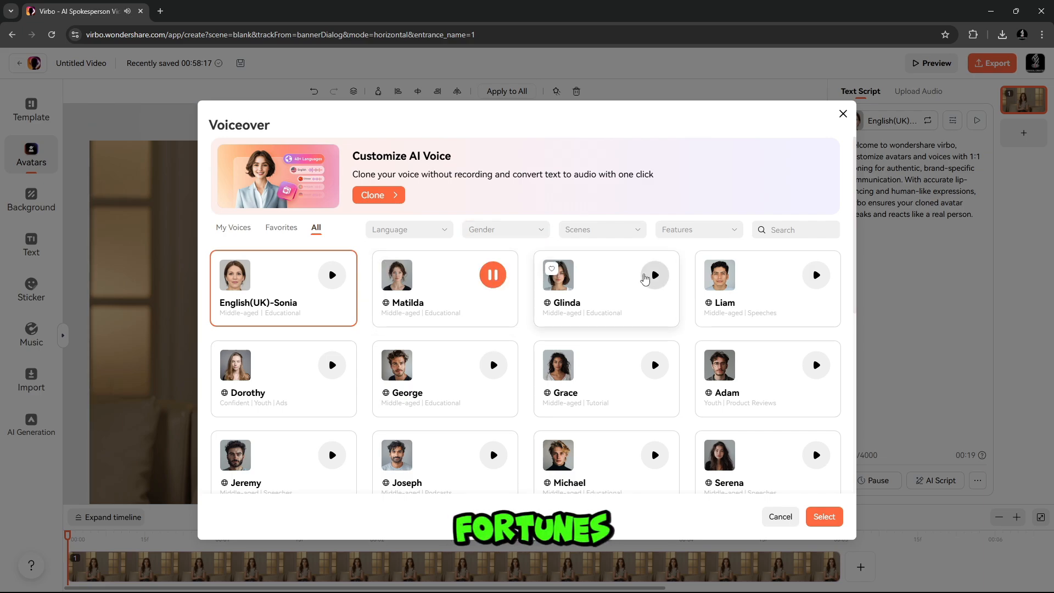
pyautogui.click(493, 275)
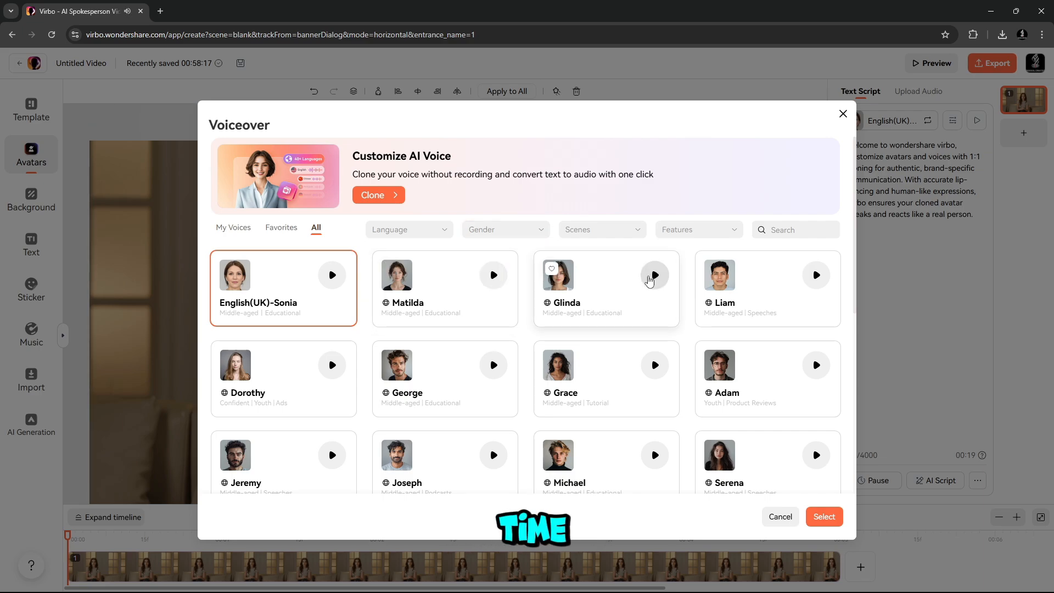
pyautogui.click(654, 275)
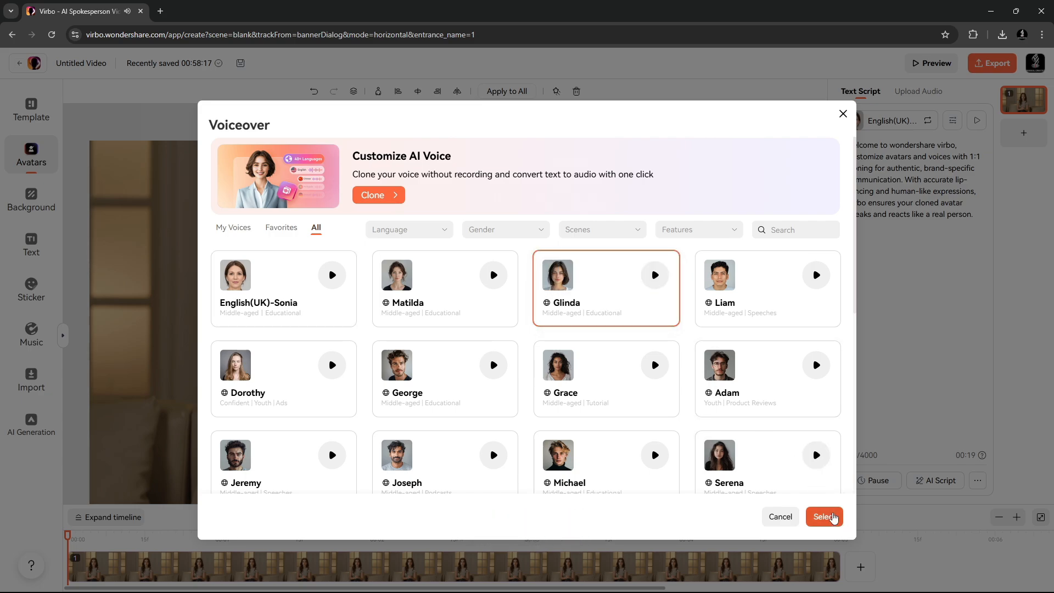
pyautogui.click(825, 517)
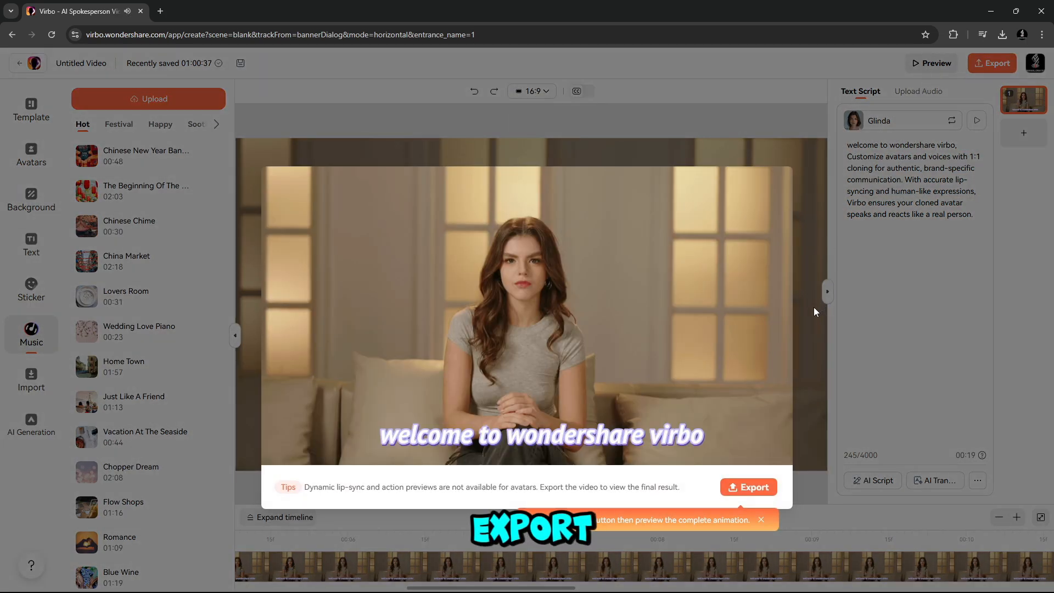
# Export the video at 1080p and upload Untitled Video into Video Translate.
pyautogui.click(749, 487)
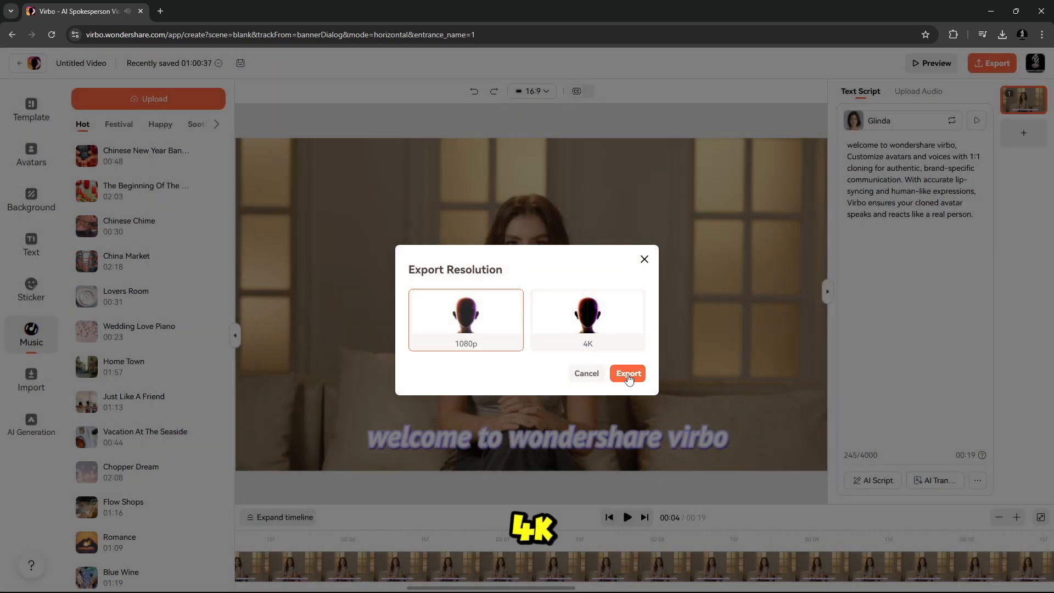
pyautogui.click(628, 373)
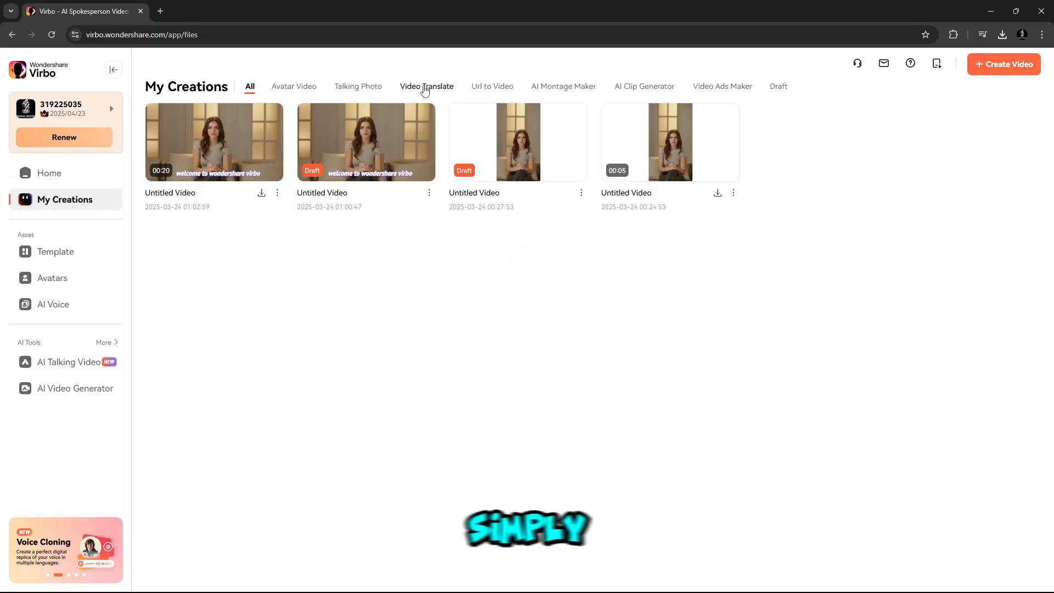
pyautogui.click(427, 86)
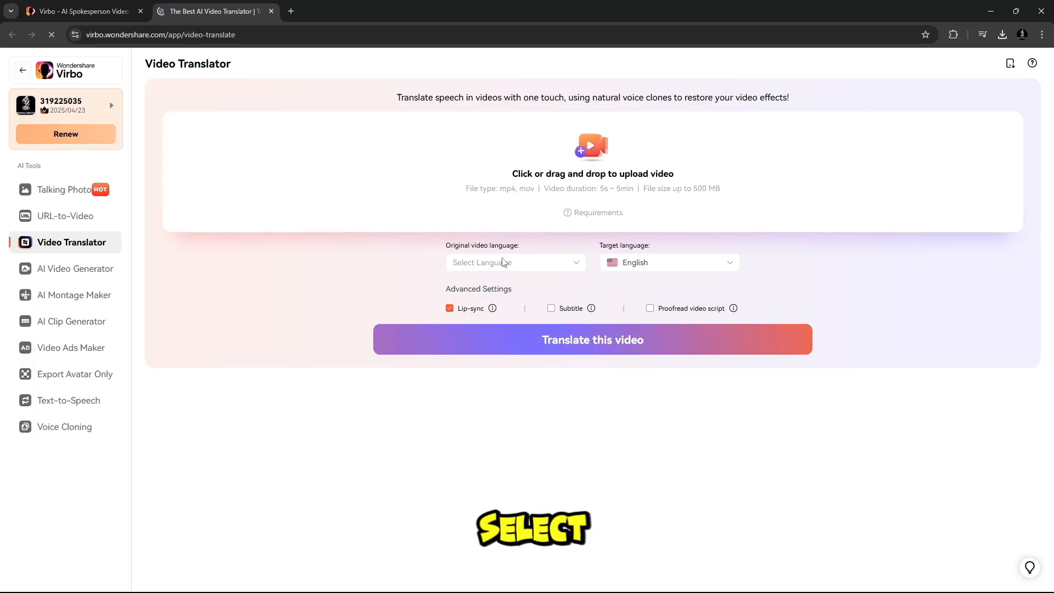
pyautogui.click(592, 154)
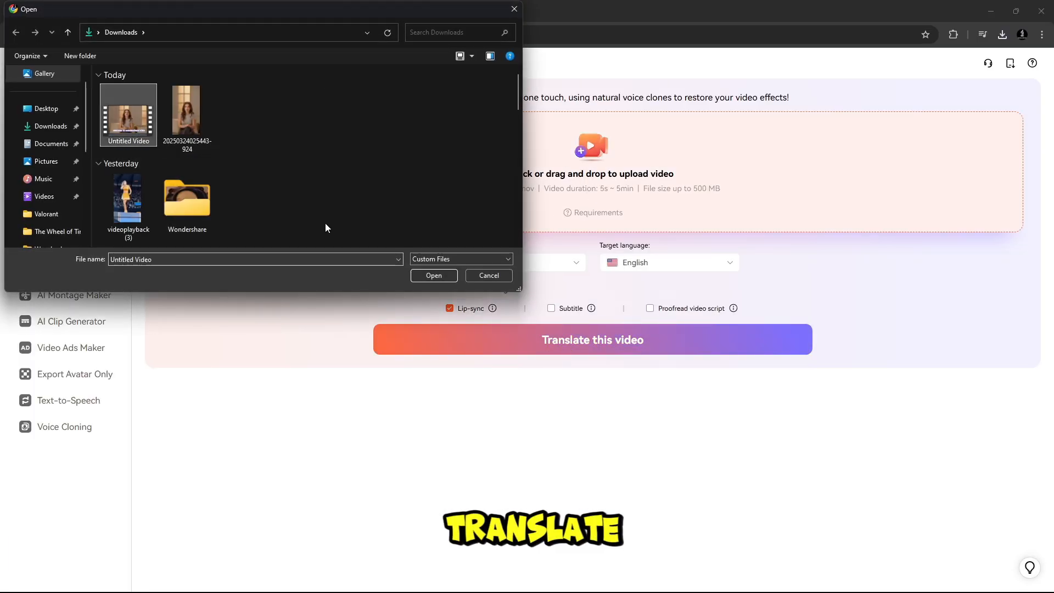
pyautogui.click(434, 276)
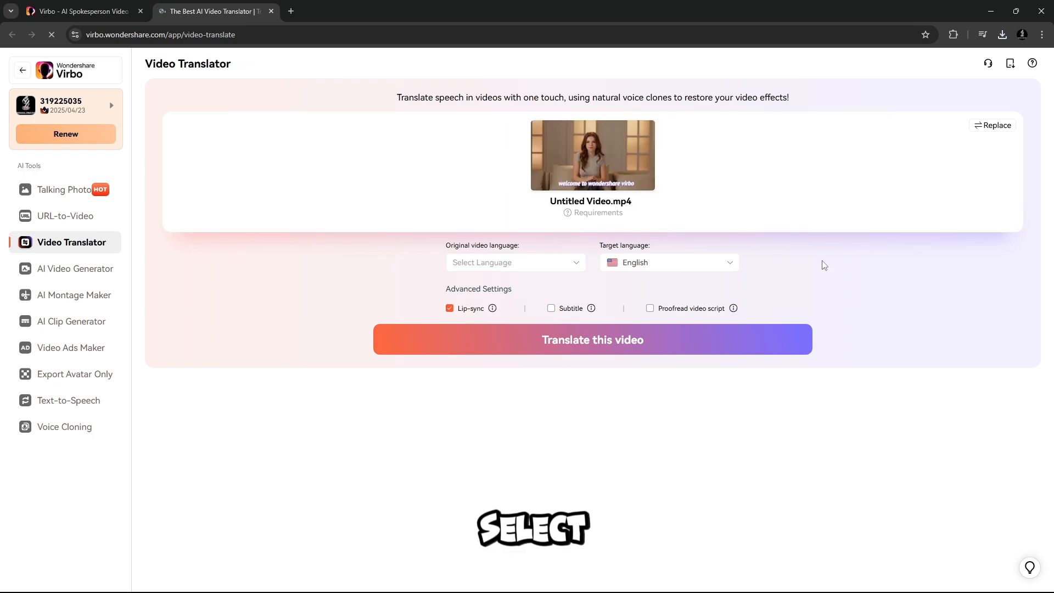
# Translate the video from English to Hindi with subtitles enabled.
pyautogui.click(670, 262)
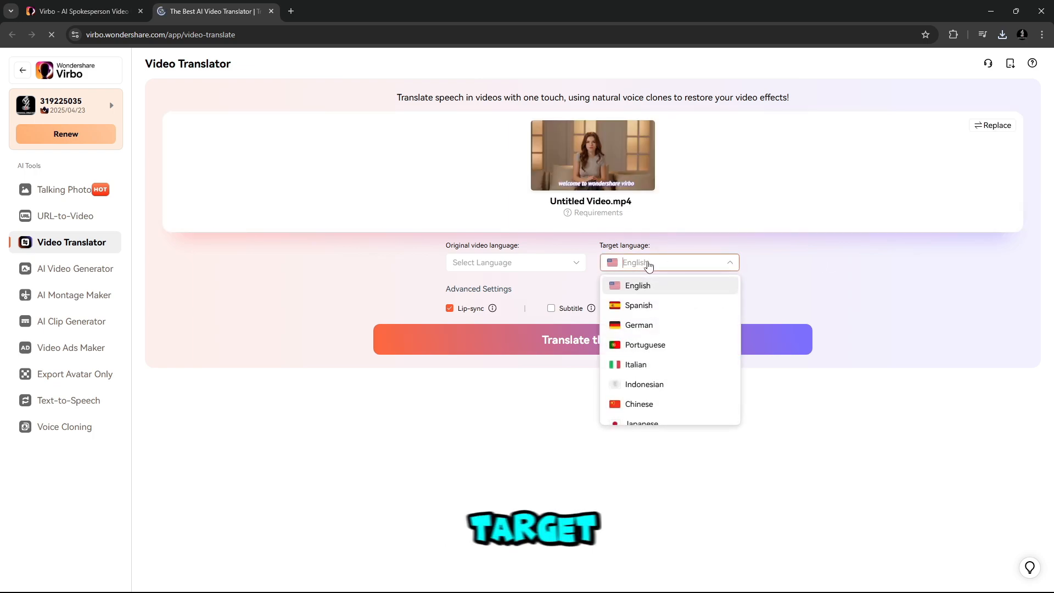
pyautogui.click(638, 286)
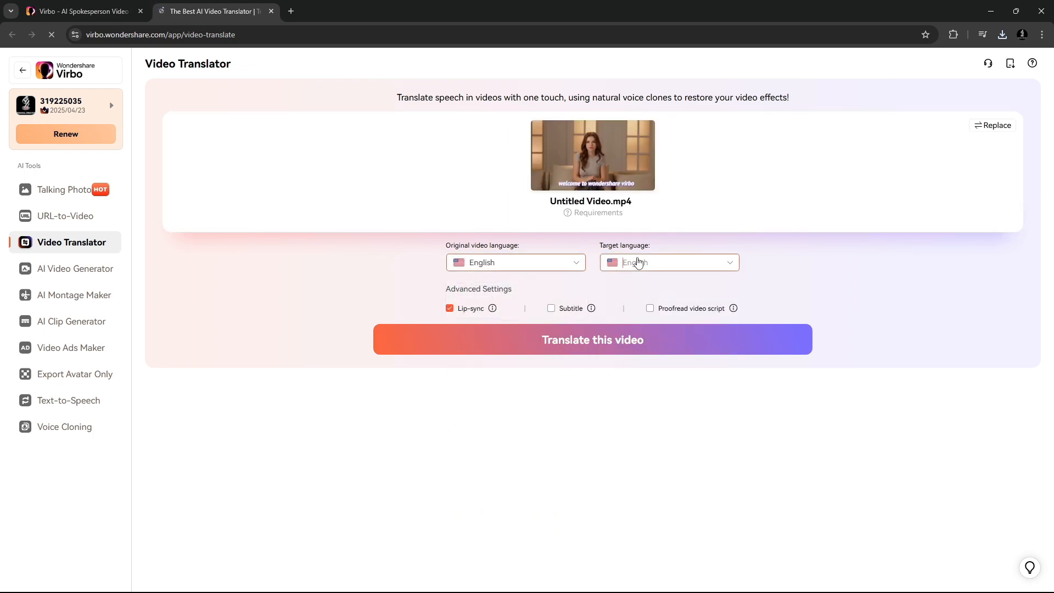
pyautogui.click(669, 262)
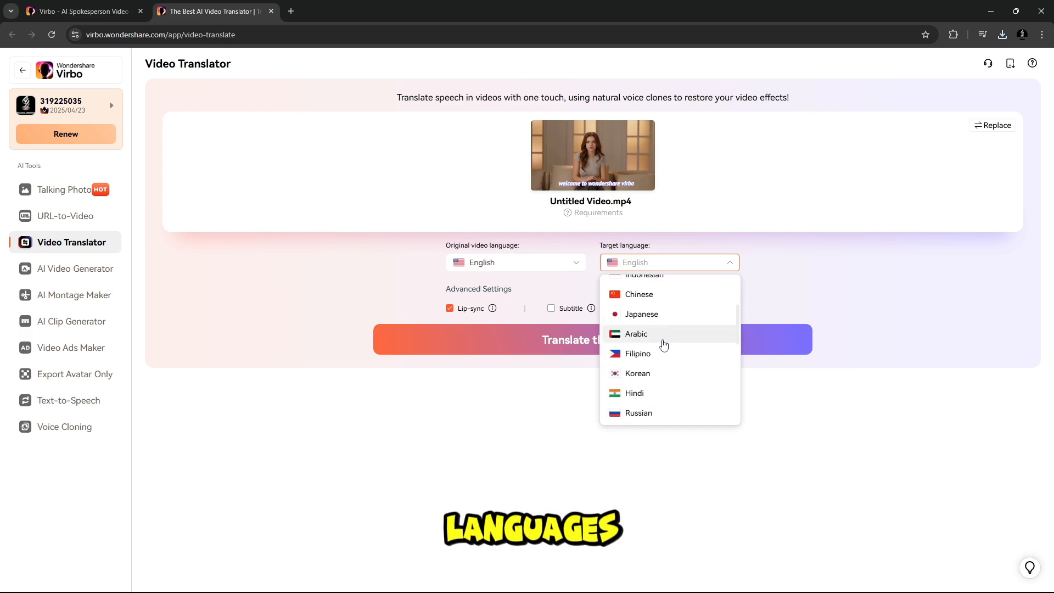
pyautogui.scroll(-3)
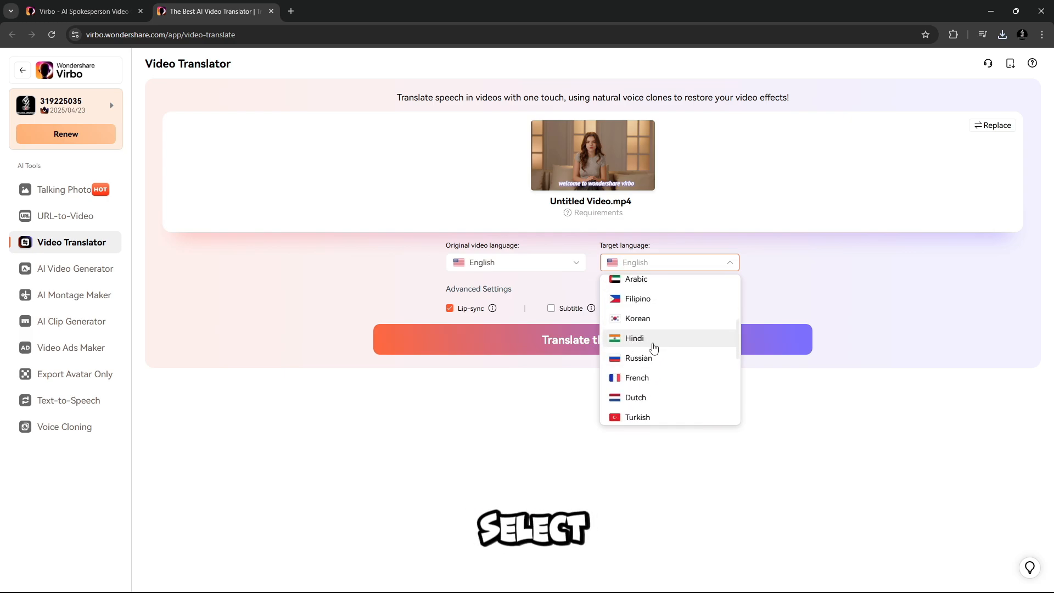
pyautogui.click(634, 338)
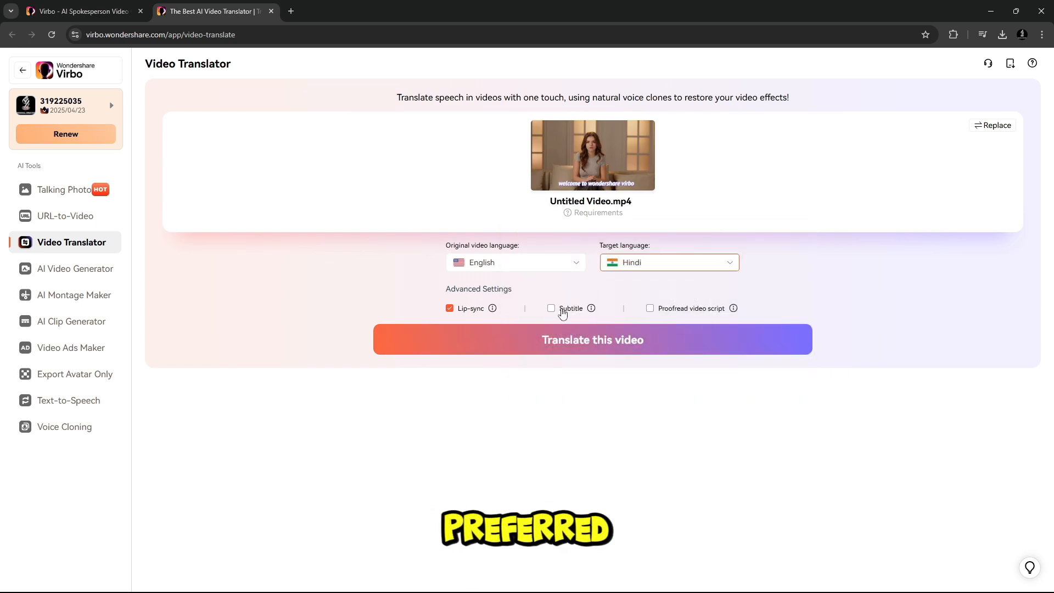
pyautogui.click(551, 308)
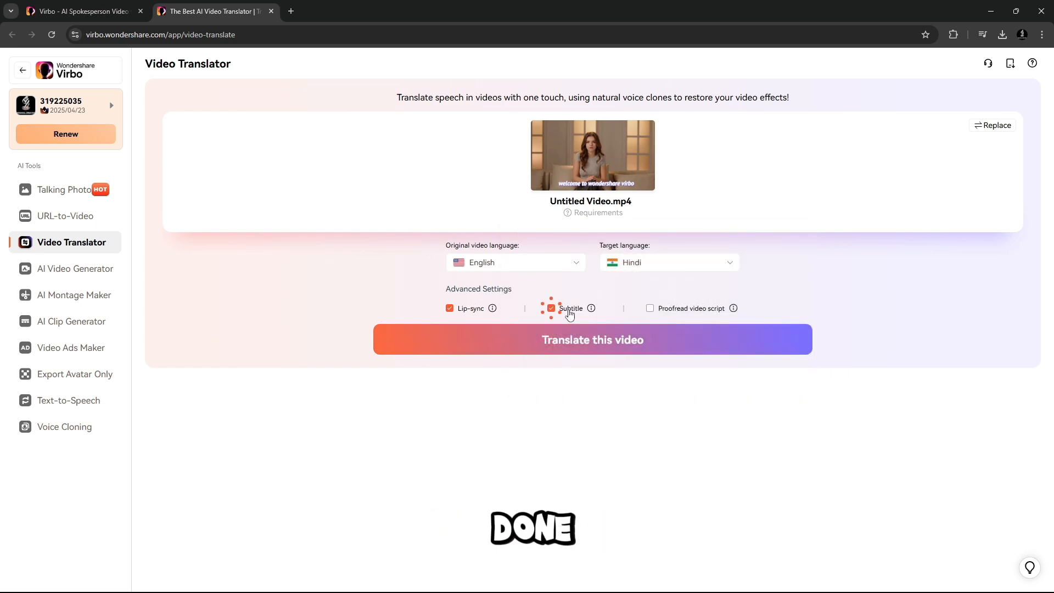
pyautogui.click(592, 340)
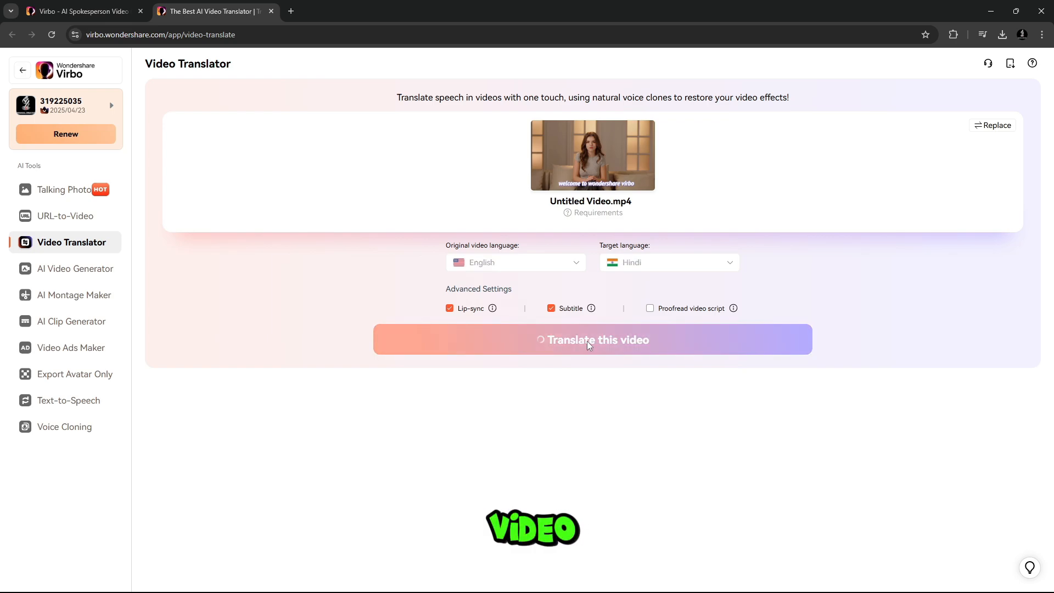
pyautogui.click(592, 340)
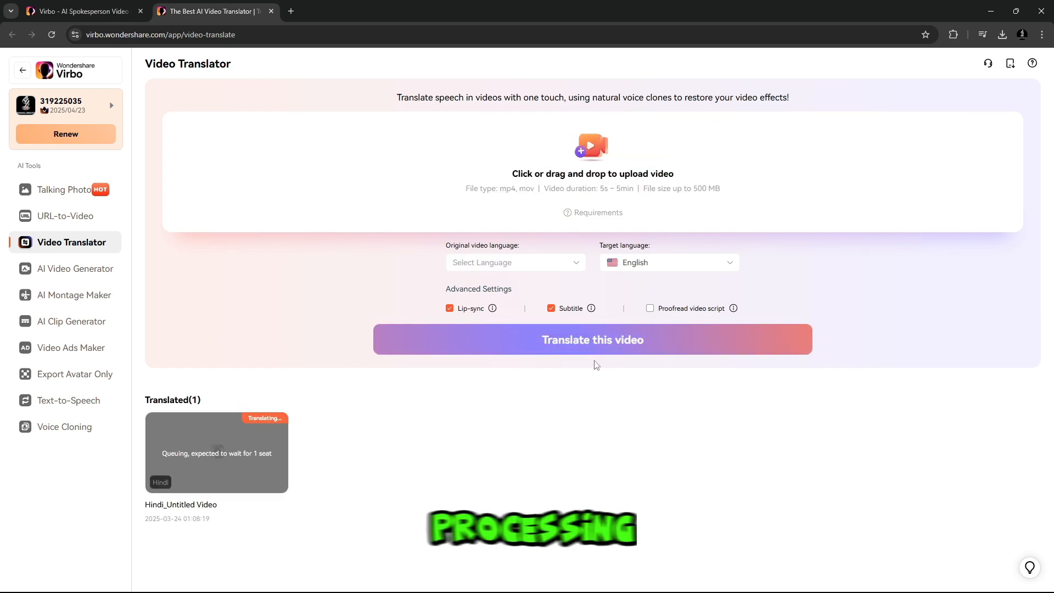
# Play the Hindi_Untitled Video translation to see lip-synced speech and Hindi subtitles.
pyautogui.click(216, 452)
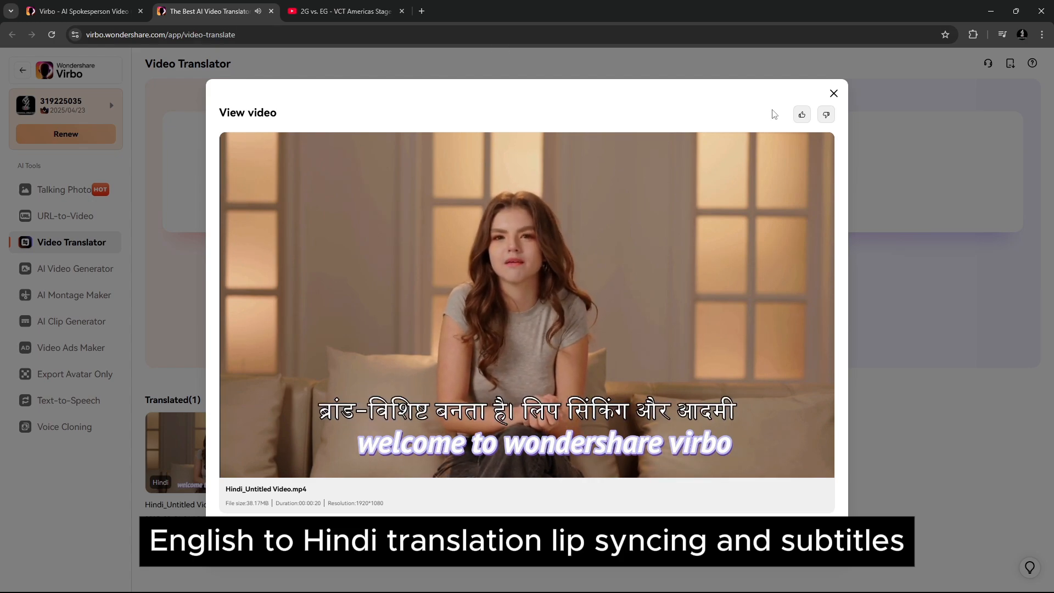
pyautogui.click(526, 306)
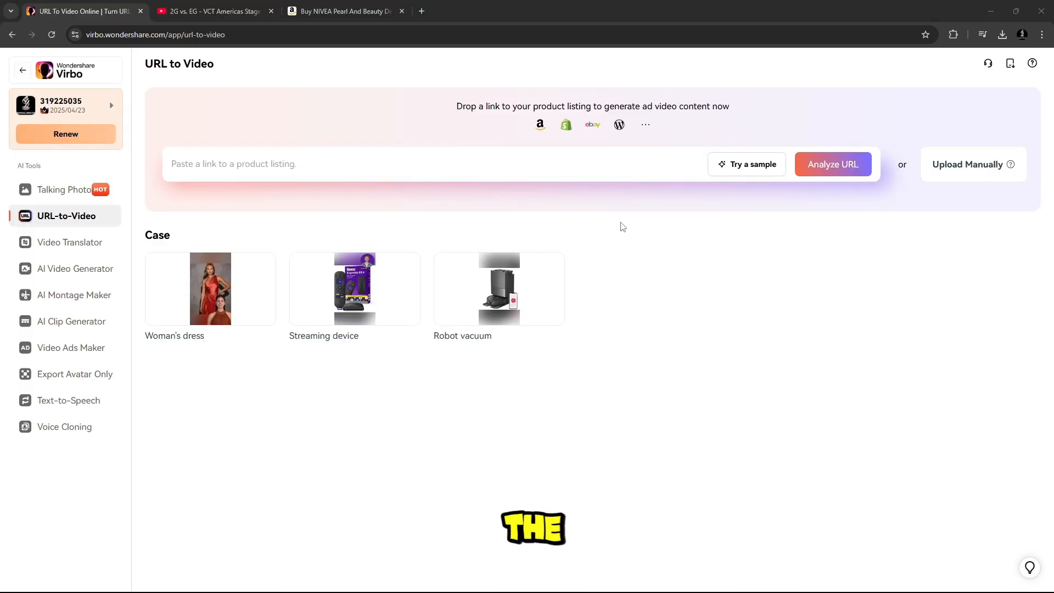
pyautogui.moveTo(604, 186)
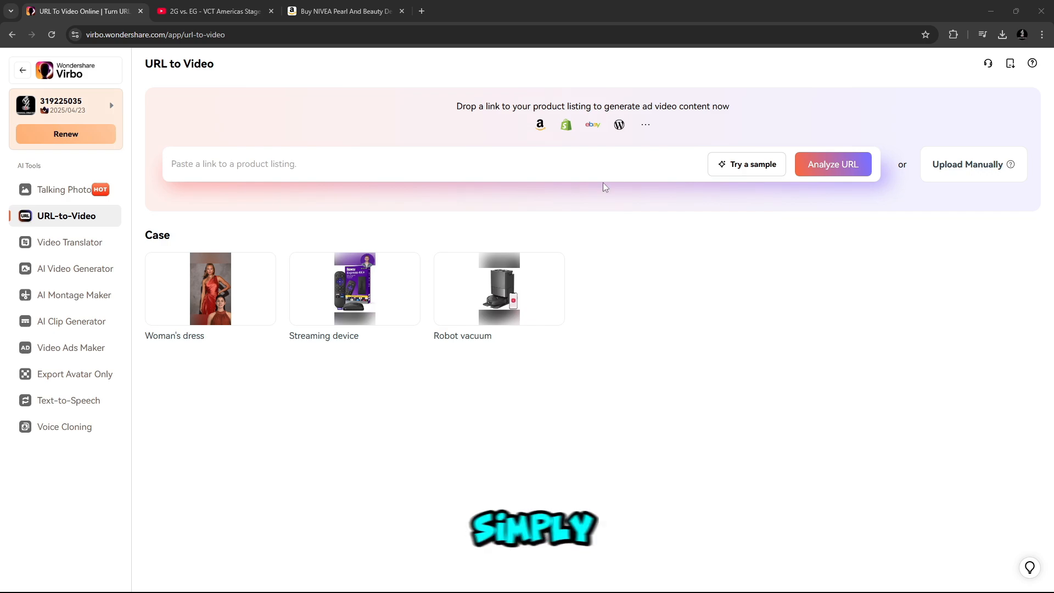
pyautogui.moveTo(540, 125)
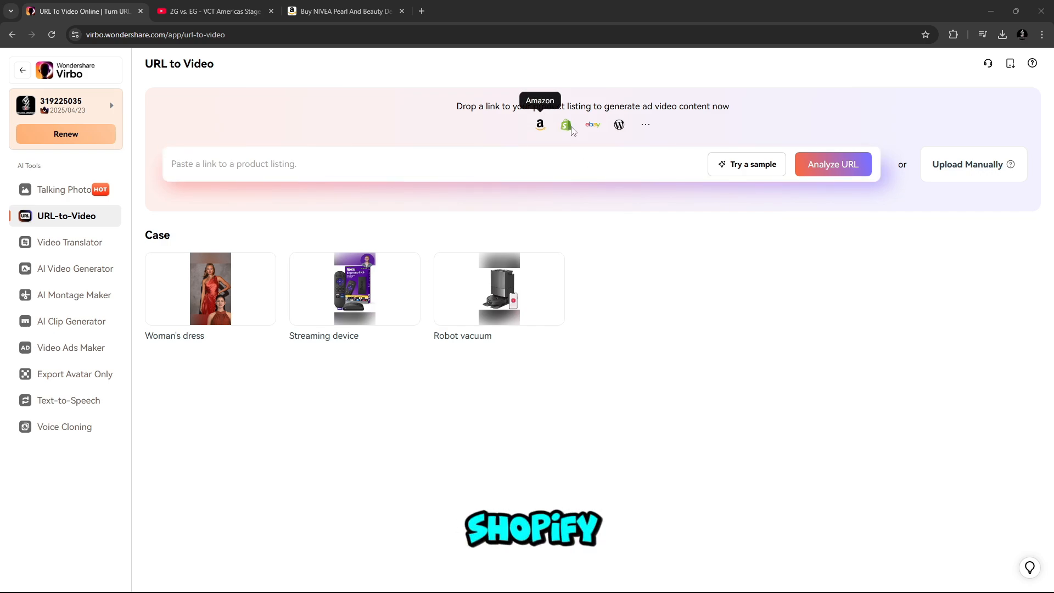
pyautogui.moveTo(623, 127)
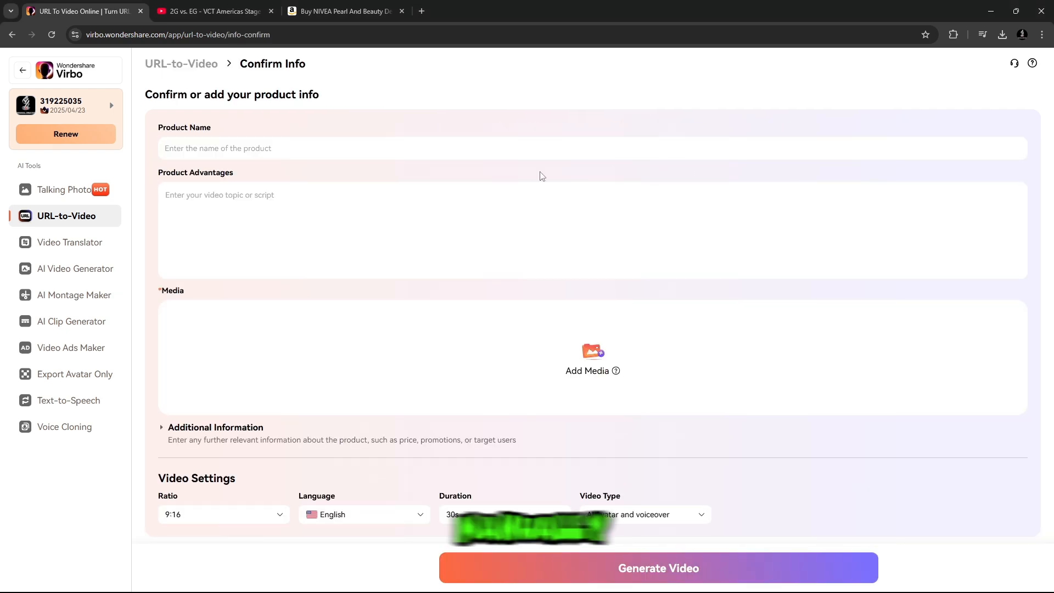
pyautogui.click(292, 223)
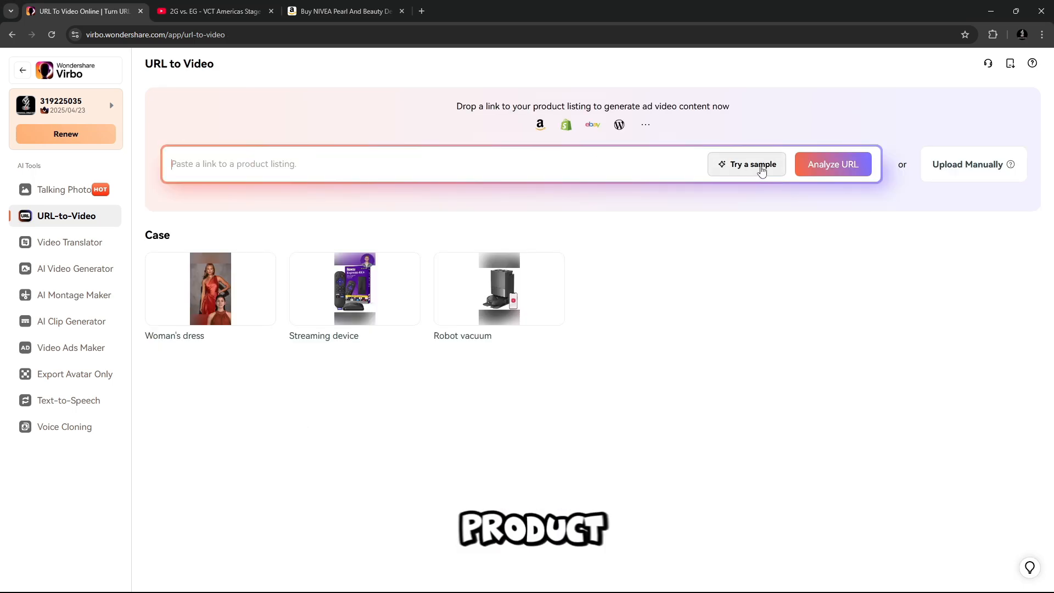
# Load the sample Roku Express 4K+ listing and generate a 9:16 product video.
pyautogui.click(747, 164)
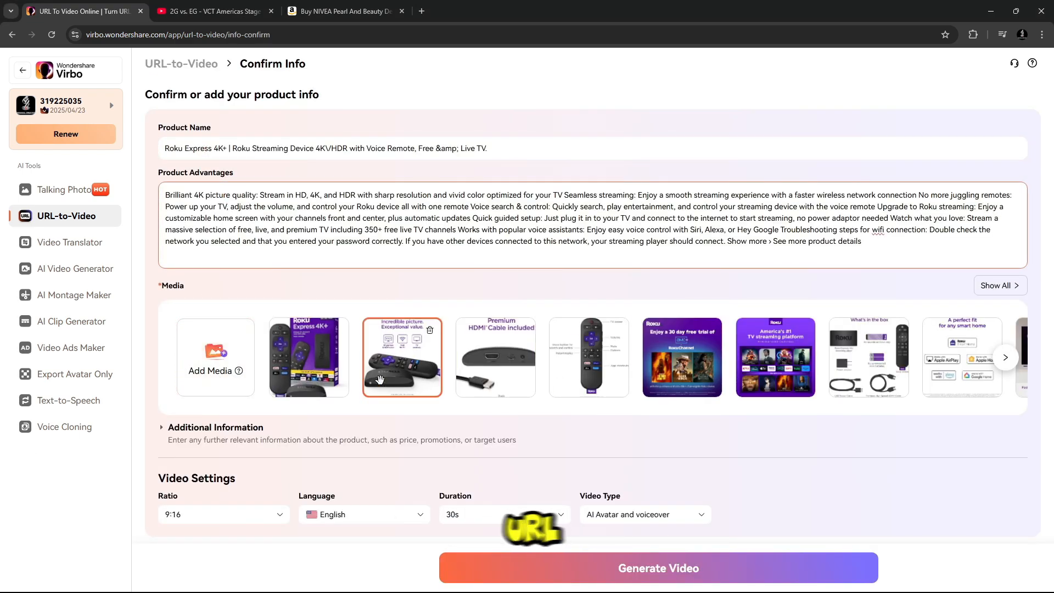
pyautogui.click(224, 515)
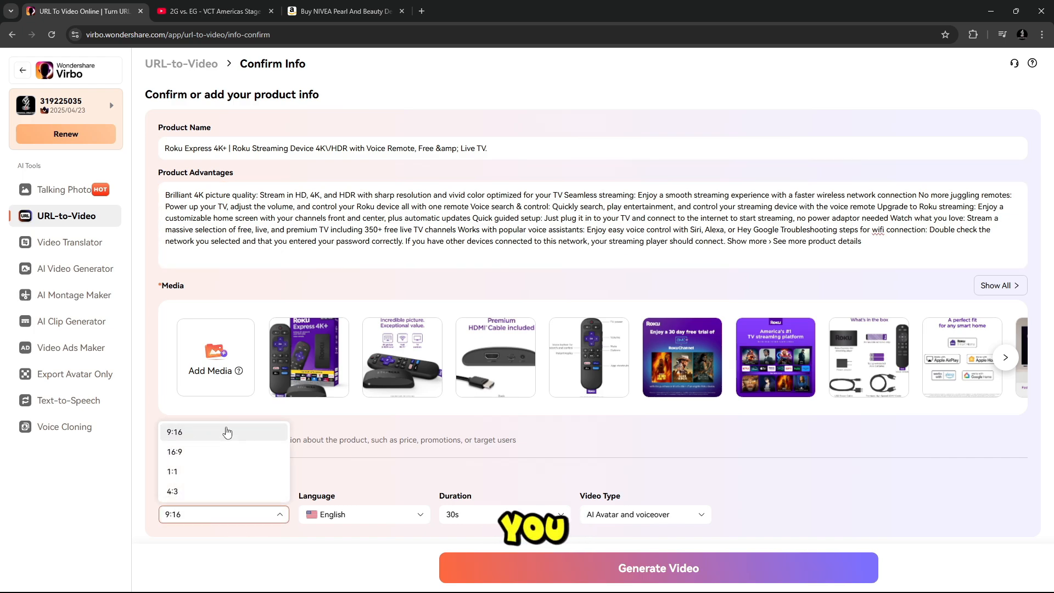
pyautogui.click(365, 515)
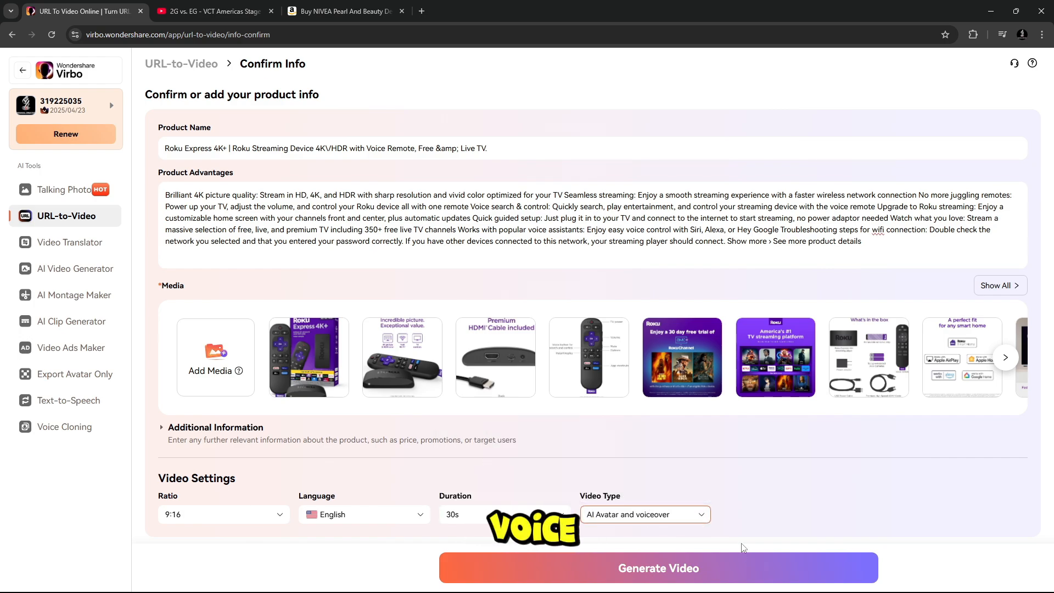
pyautogui.click(658, 569)
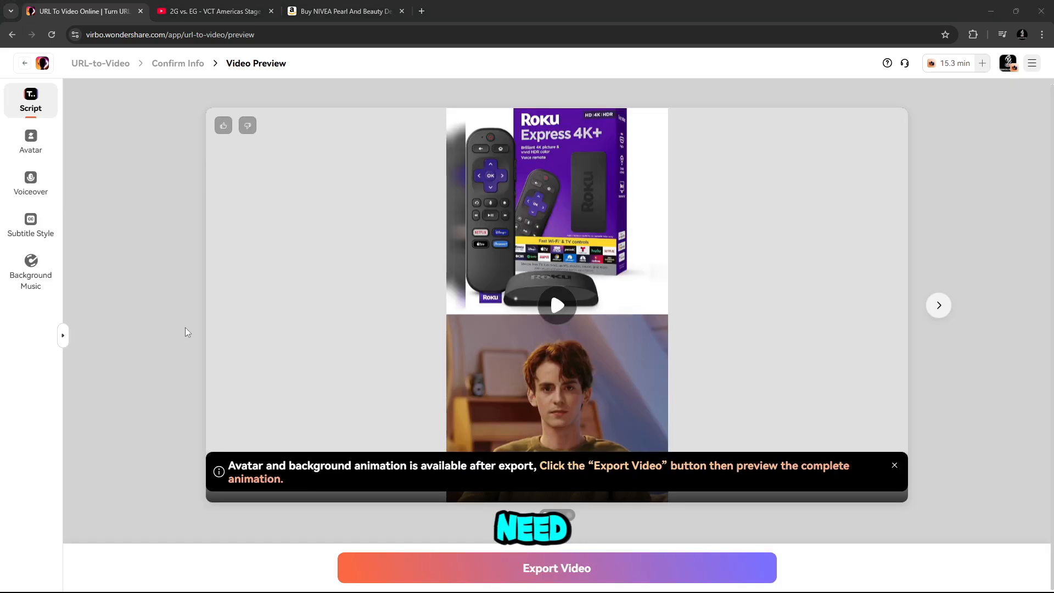
# Browse the Avatar, Voiceover, Background Music and five-scene Script panels, ending on Avatar.
pyautogui.click(30, 140)
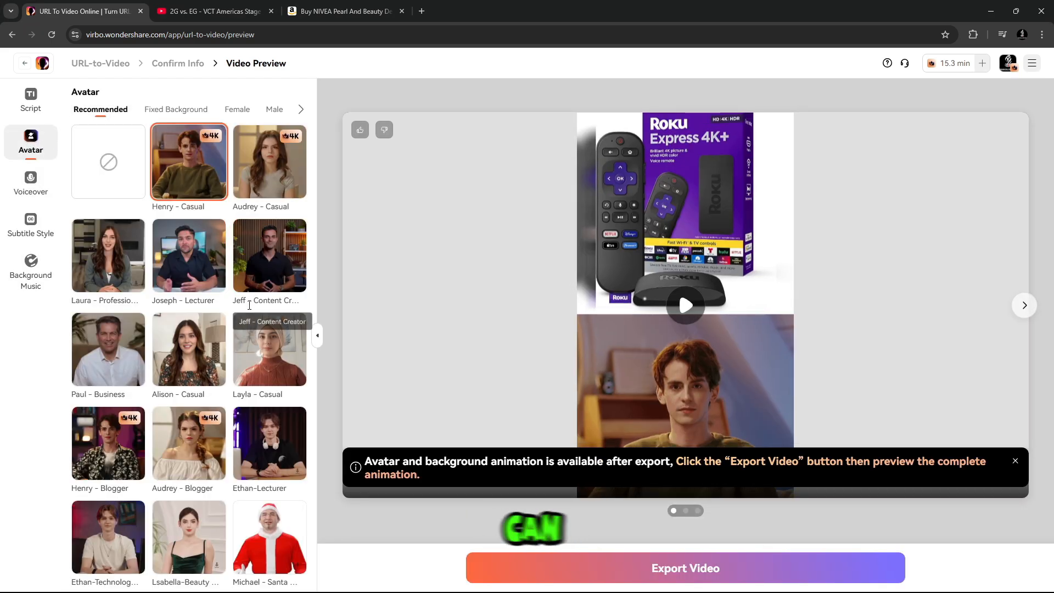
pyautogui.scroll(-3)
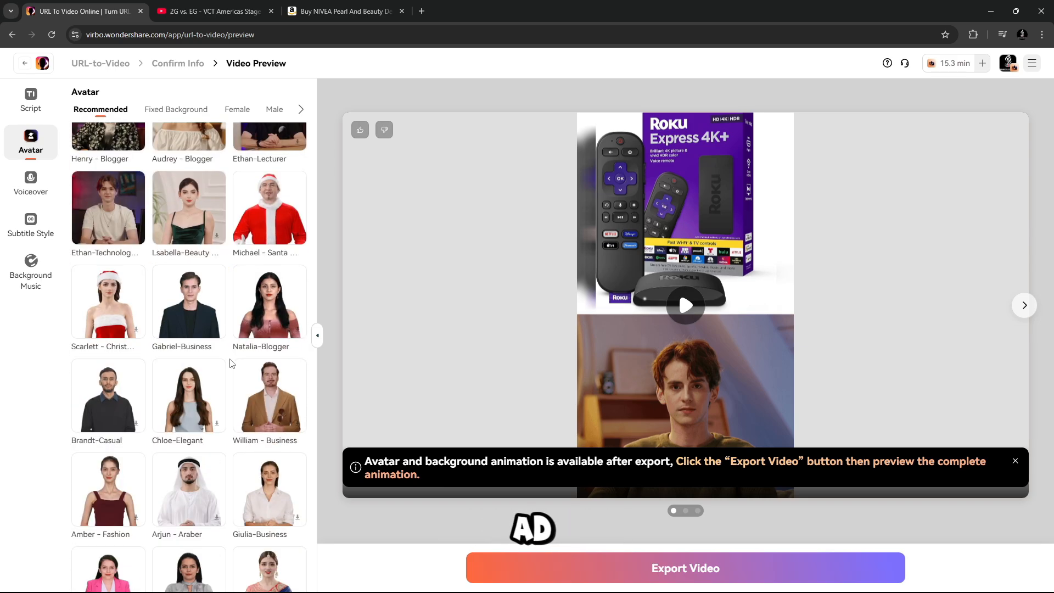
pyautogui.click(30, 184)
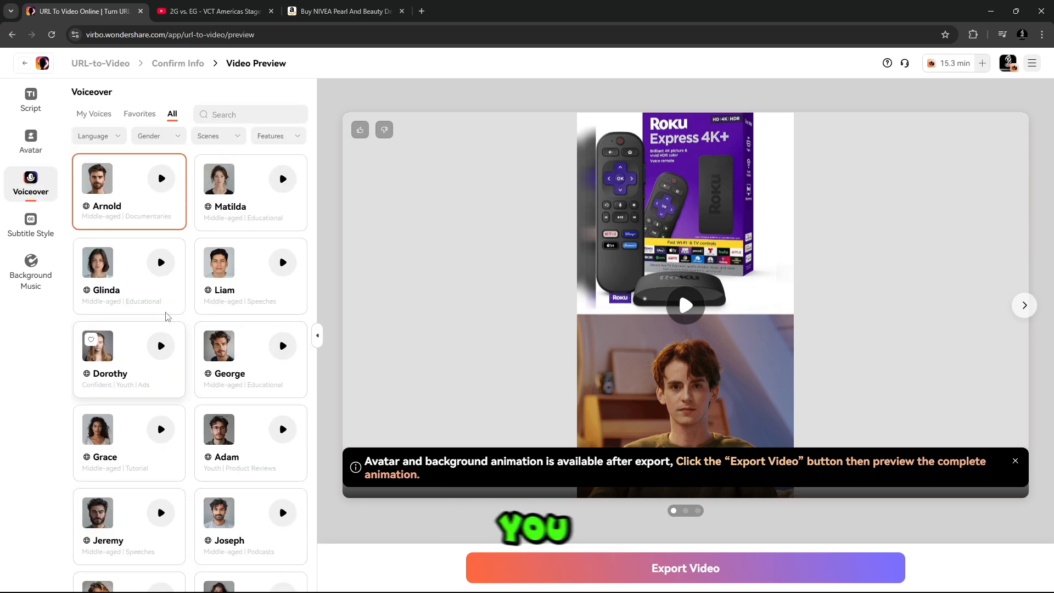
pyautogui.click(31, 271)
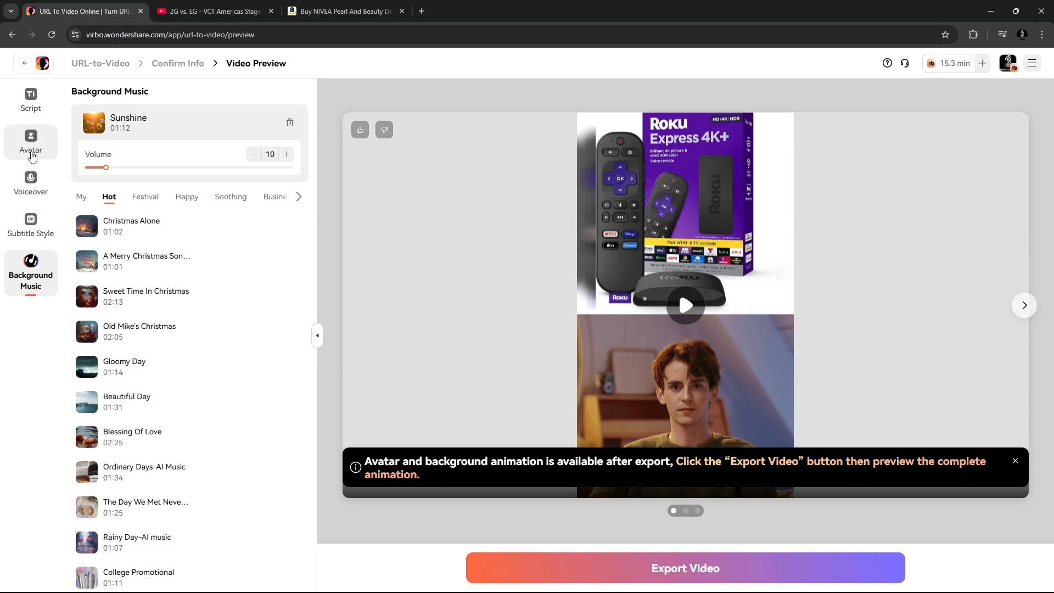
pyautogui.click(31, 99)
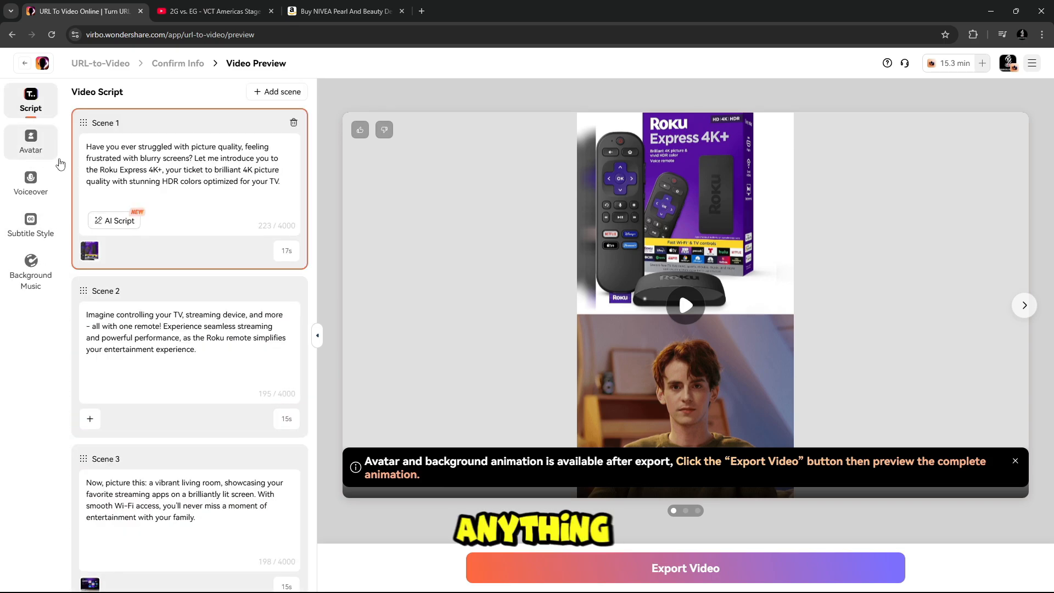
pyautogui.scroll(-3)
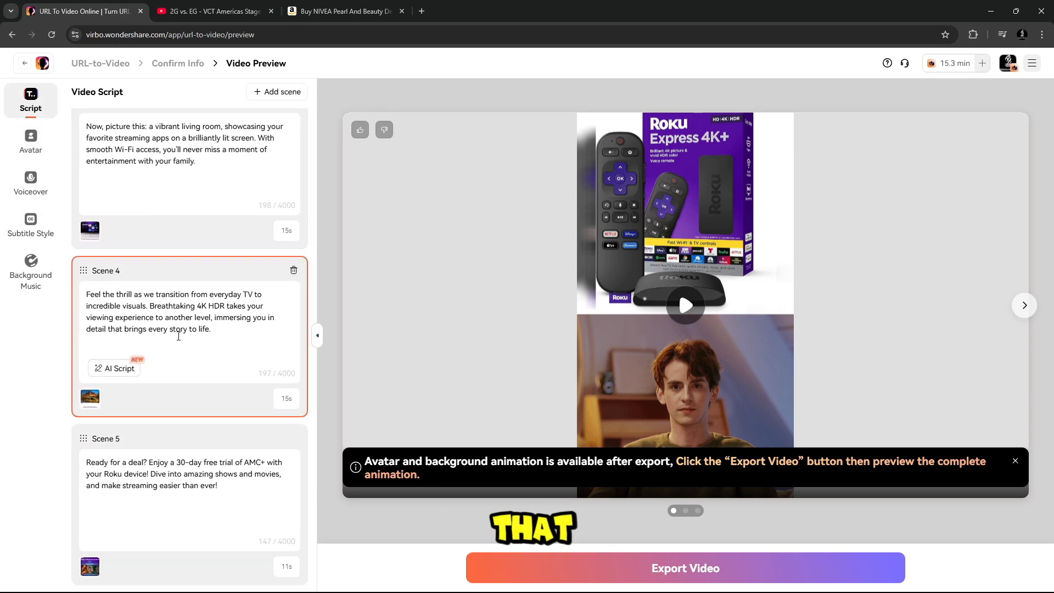
pyautogui.click(31, 142)
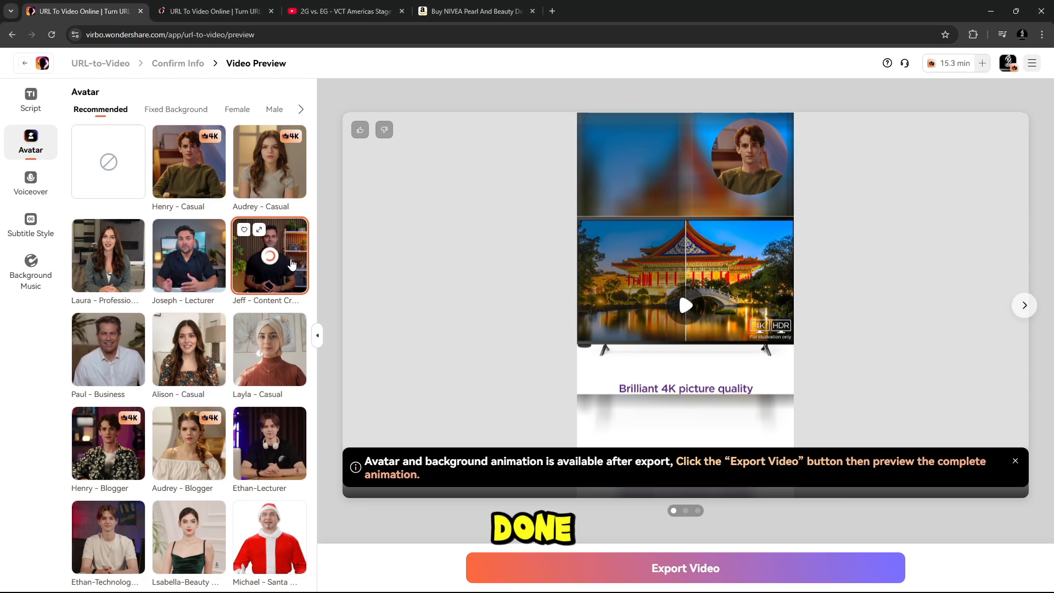
# Choose Jeff - Content Creator as the product video's presenter.
pyautogui.click(685, 305)
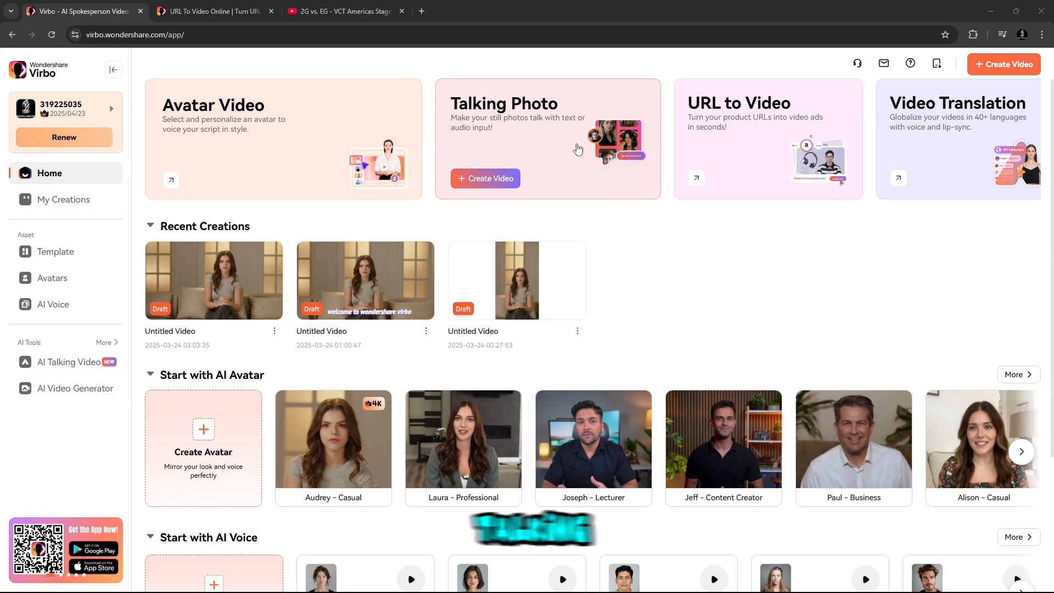
# Open and scroll the Talking Photo gallery, then choose Create New Photo.
pyautogui.click(485, 179)
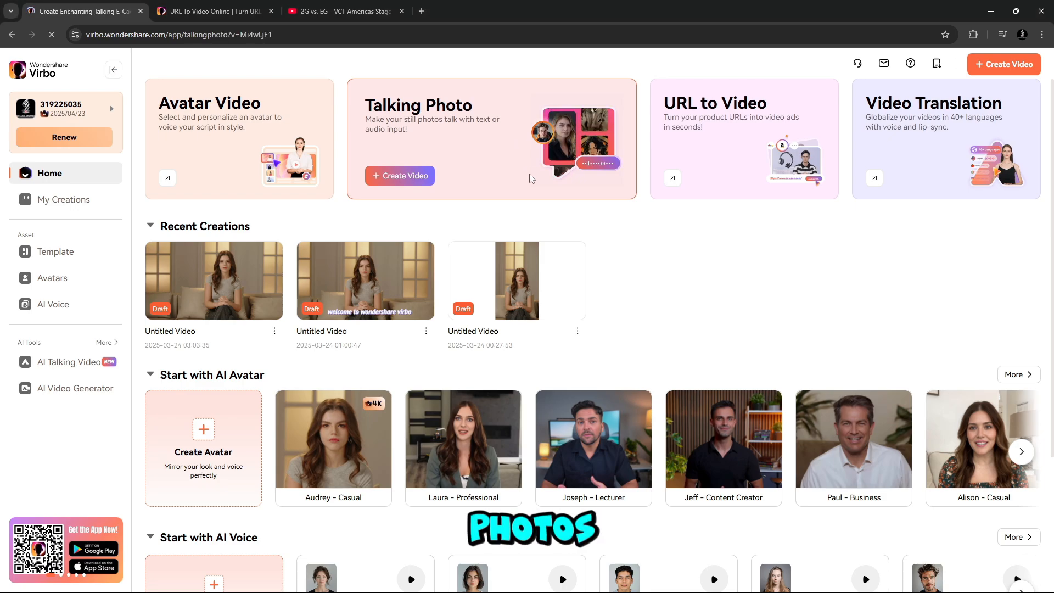
pyautogui.click(400, 176)
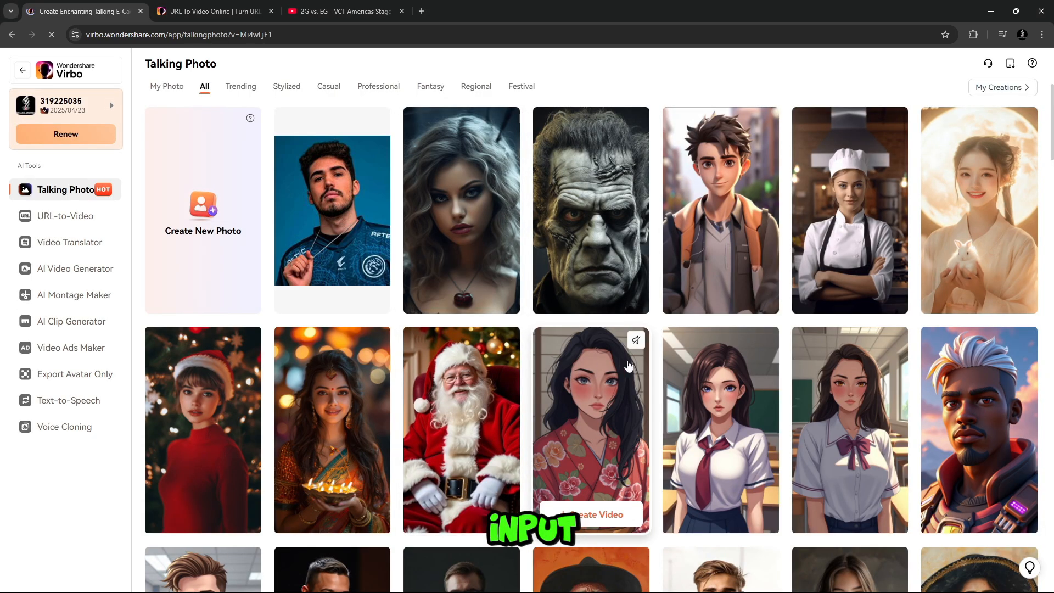
pyautogui.scroll(-3)
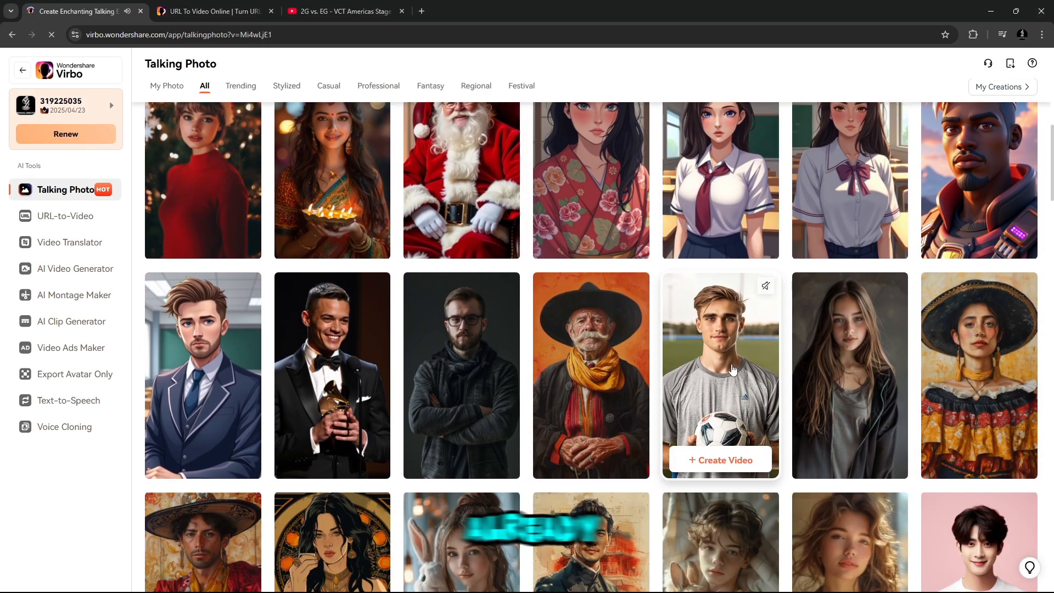
pyautogui.scroll(-3)
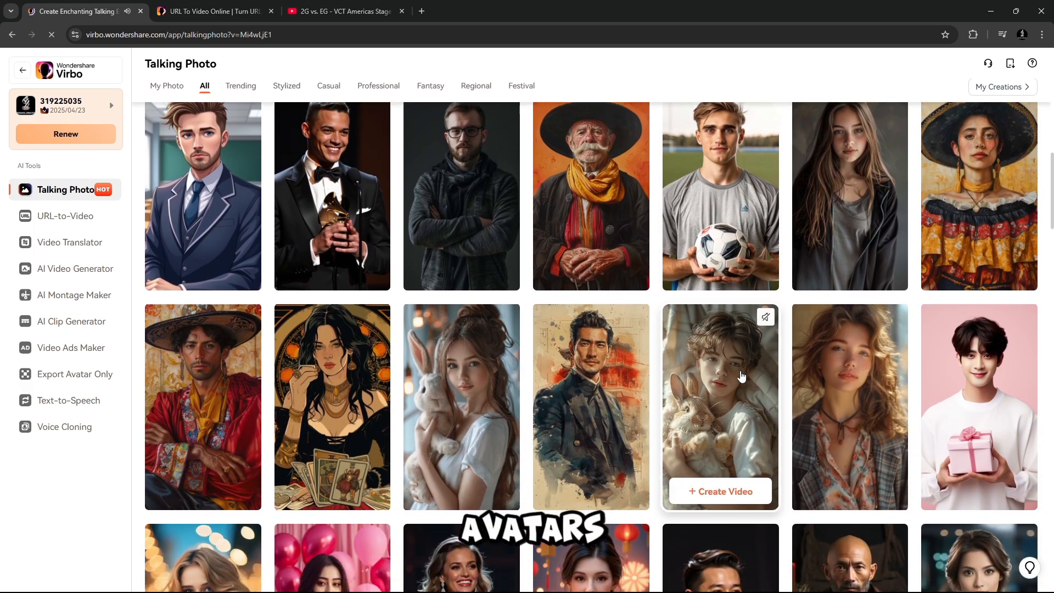
pyautogui.scroll(-3)
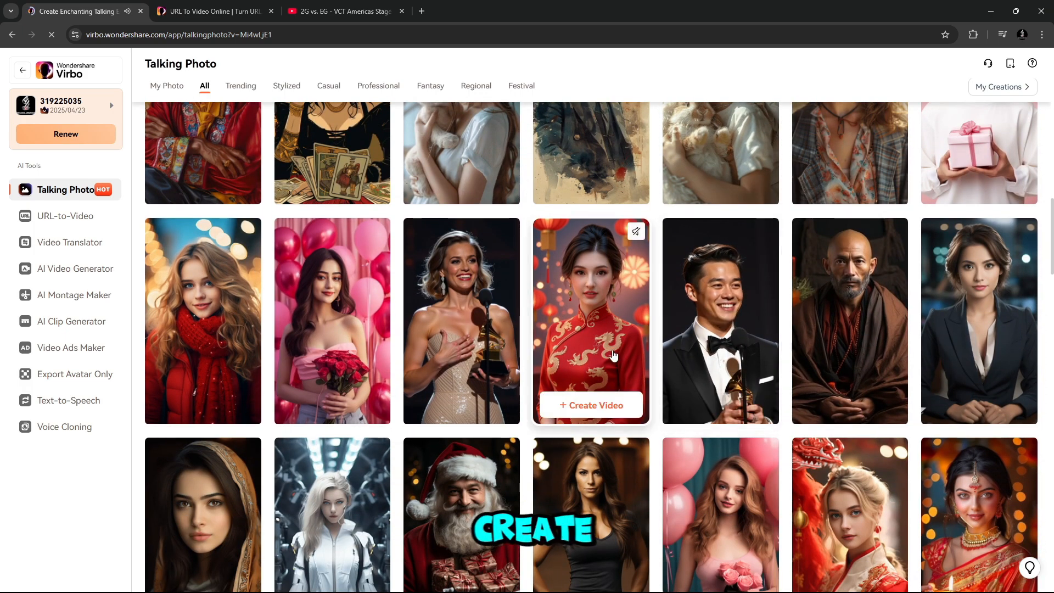
pyautogui.scroll(-3)
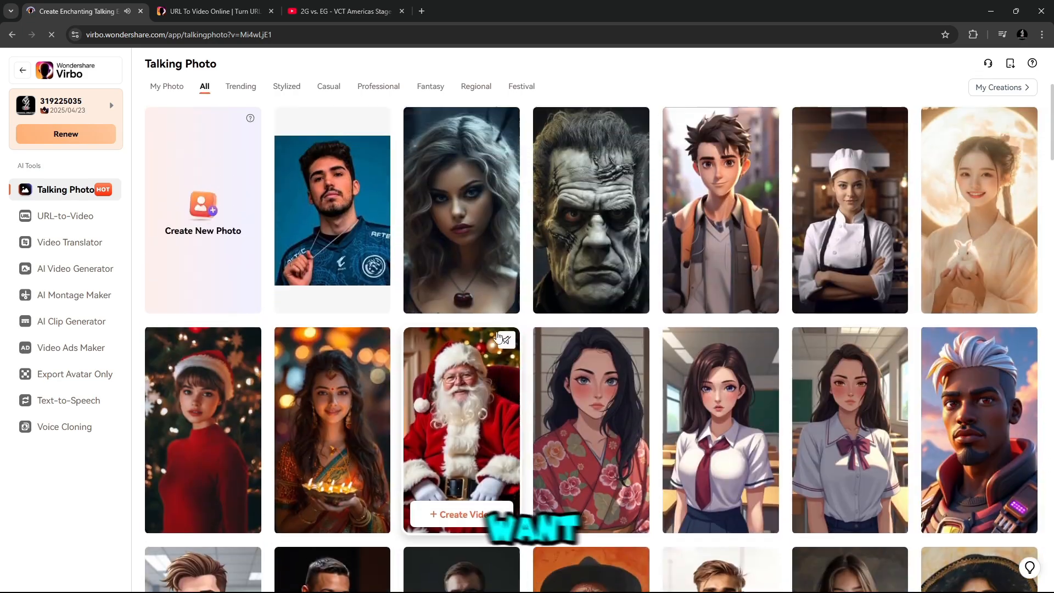
pyautogui.click(203, 209)
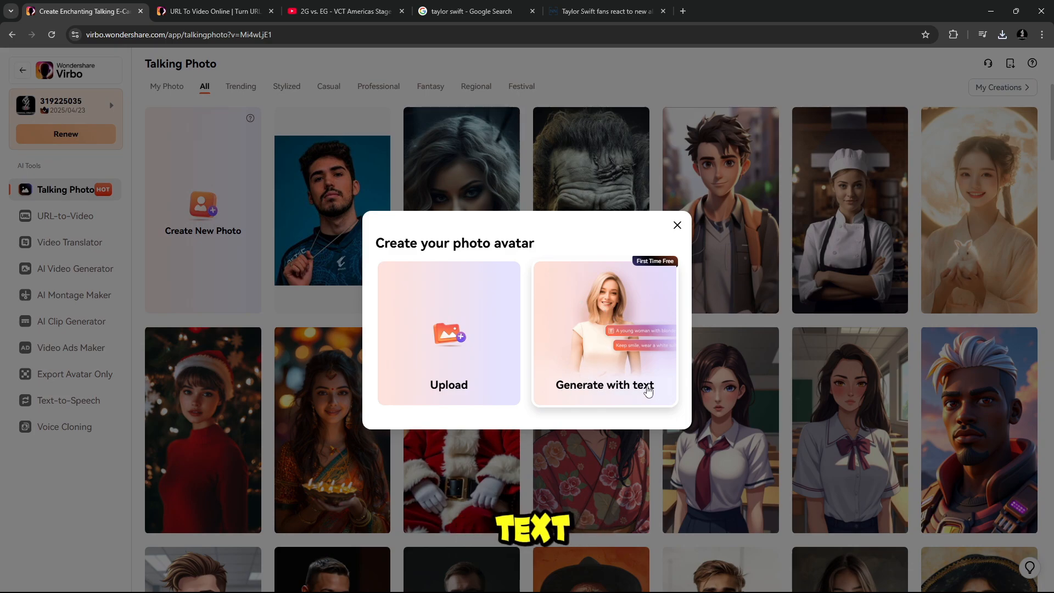
# Upload and crop a portrait, add motion, and start training its AI Motion avatar.
pyautogui.click(448, 334)
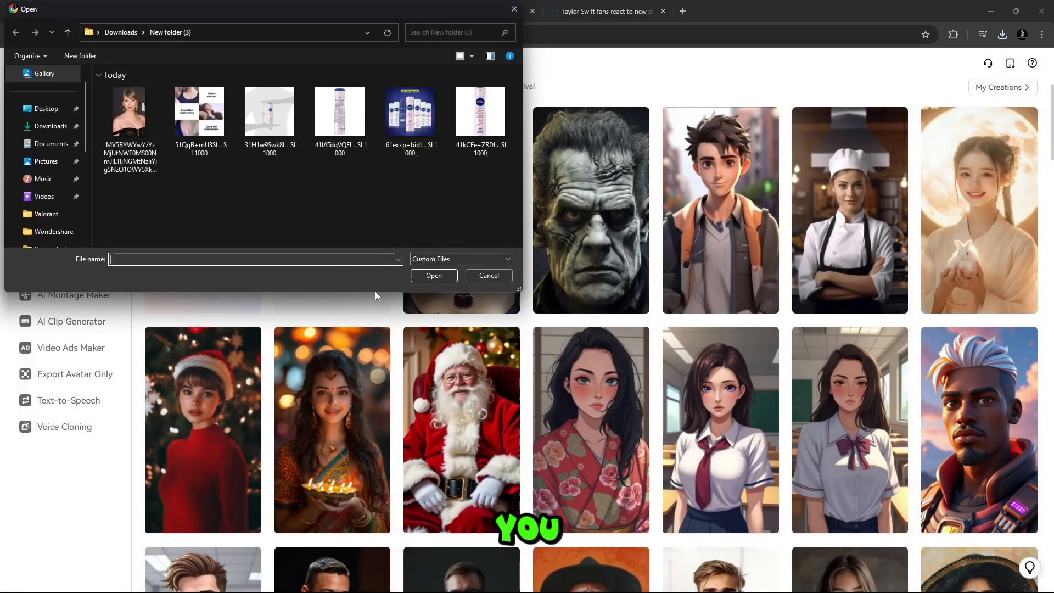
pyautogui.click(434, 275)
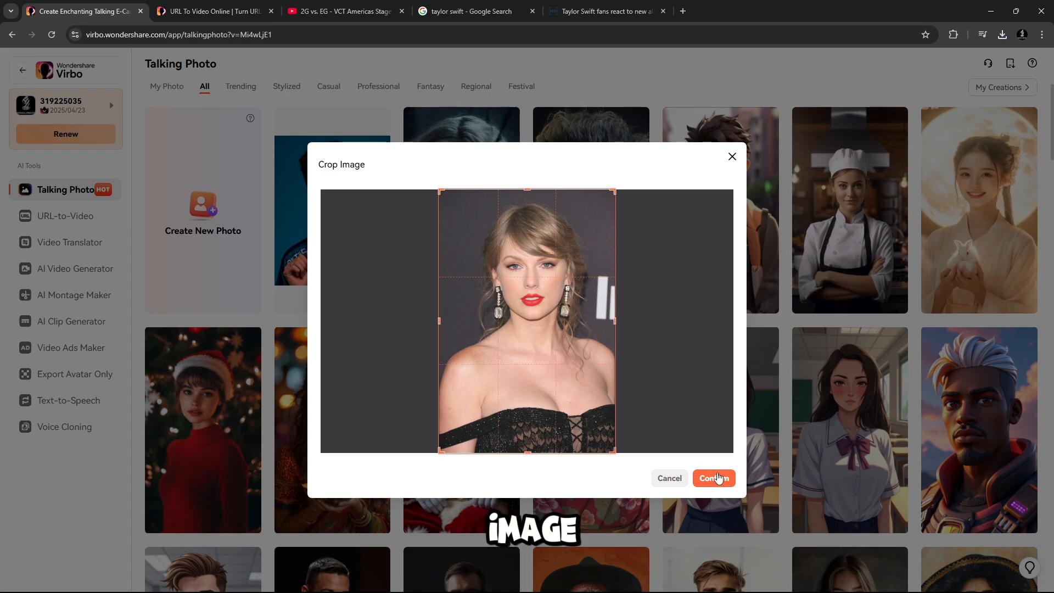
pyautogui.click(714, 478)
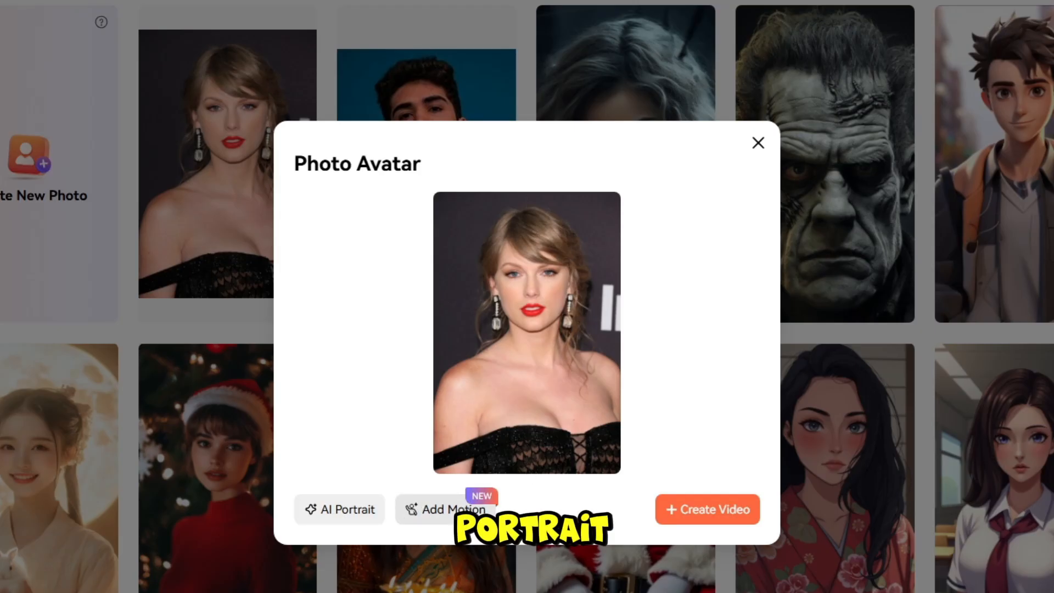
pyautogui.click(444, 510)
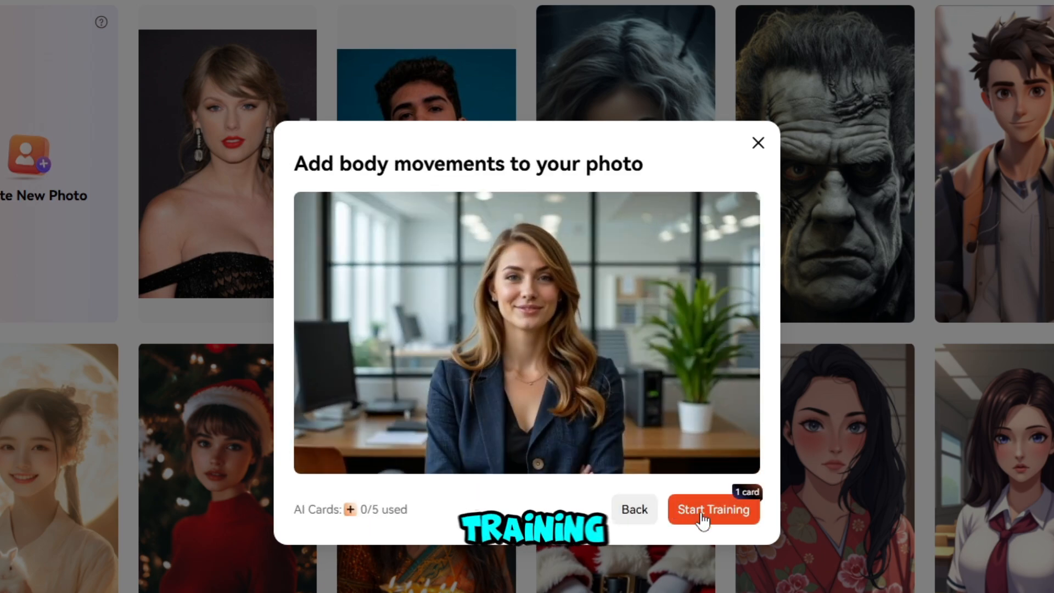
pyautogui.click(714, 510)
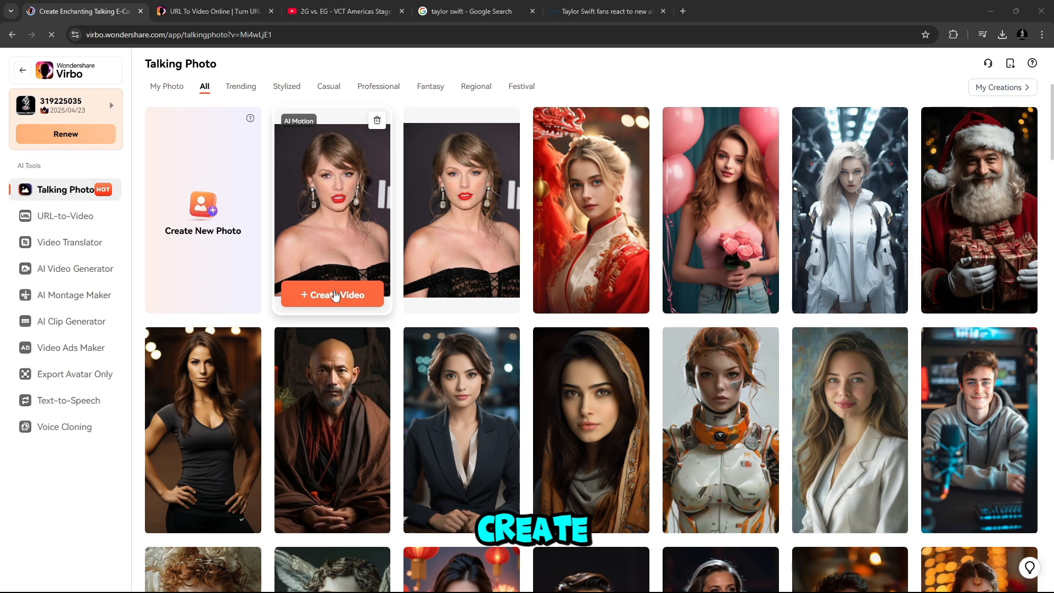
# Create a video from the AI Motion portrait, trying AI Script and AI Translation, then open voiceovers.
pyautogui.click(332, 295)
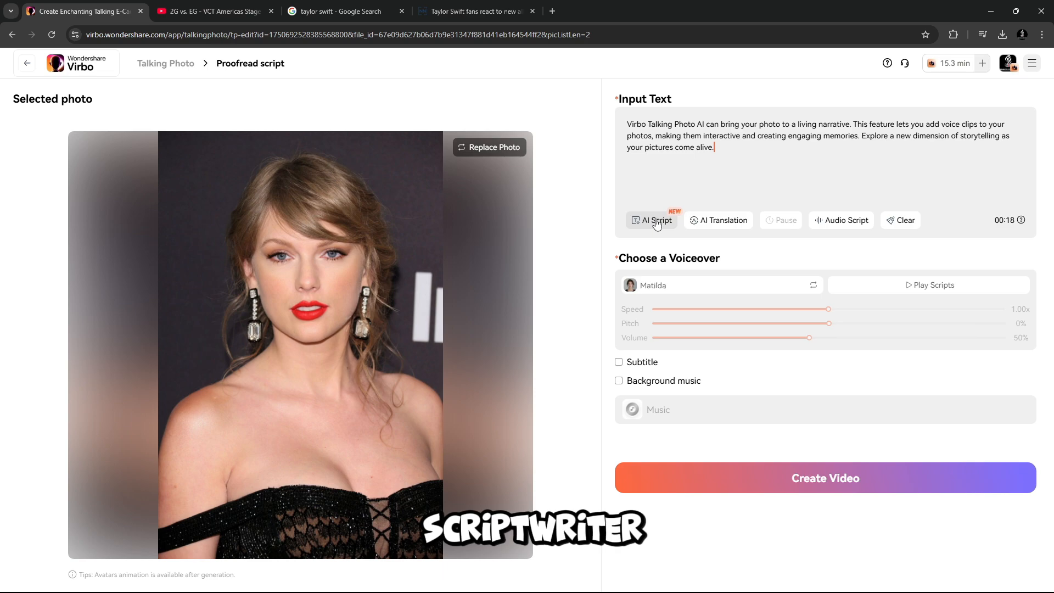
pyautogui.click(652, 221)
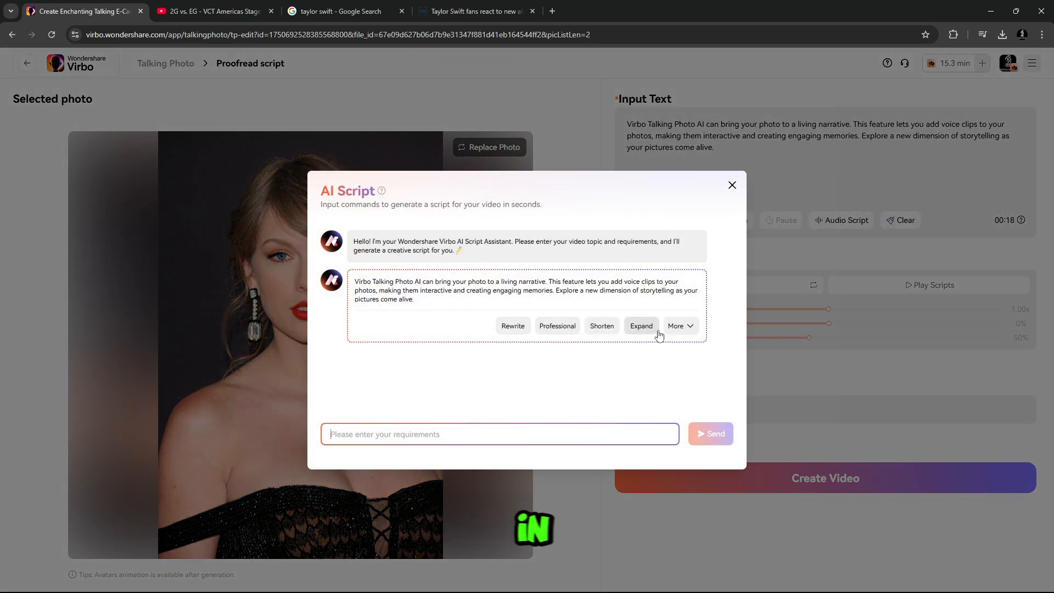
pyautogui.click(732, 186)
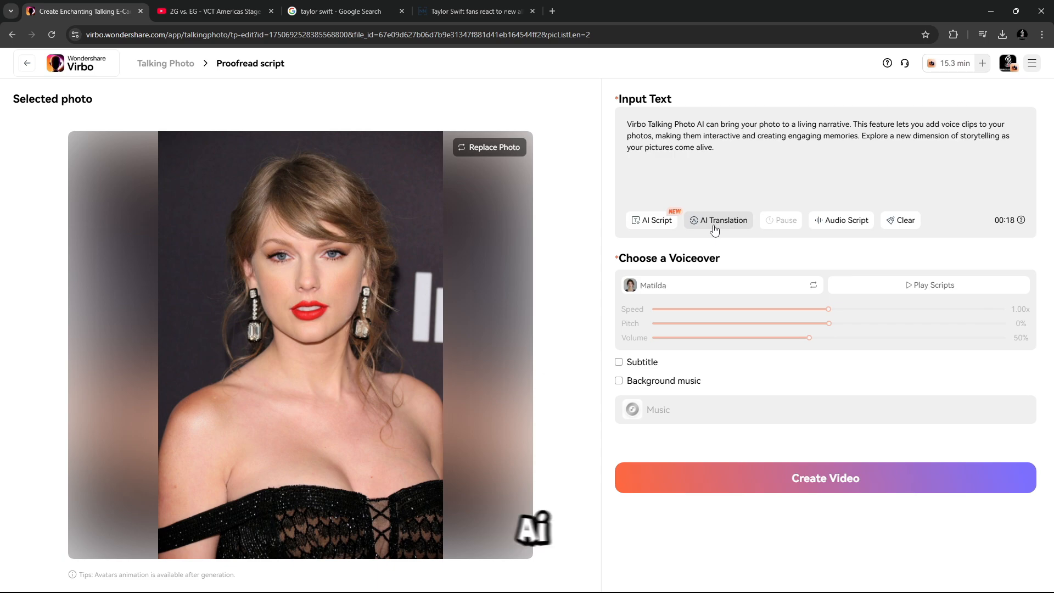
pyautogui.click(723, 220)
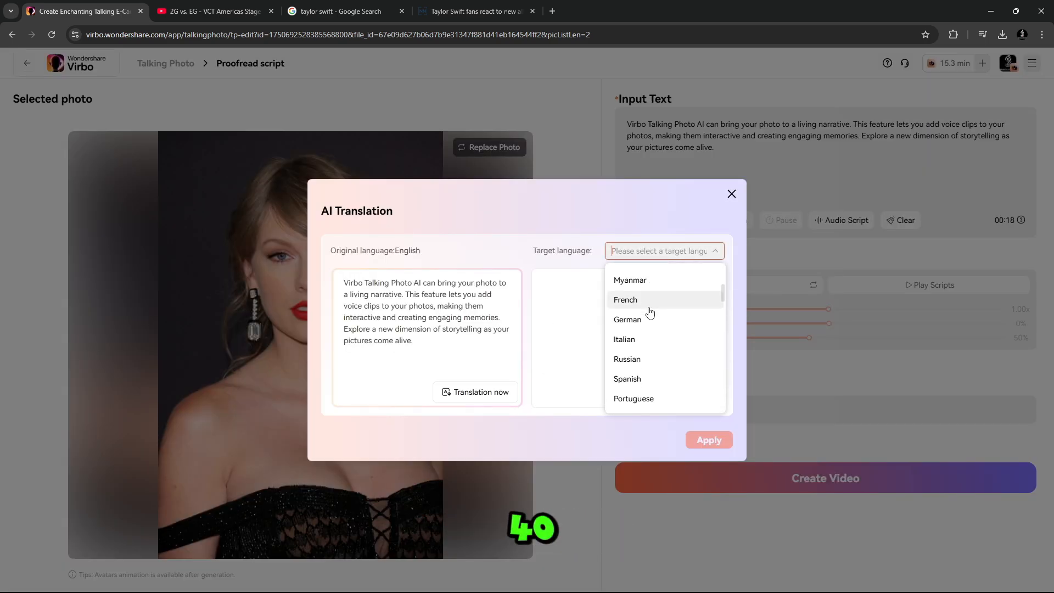
pyautogui.click(664, 251)
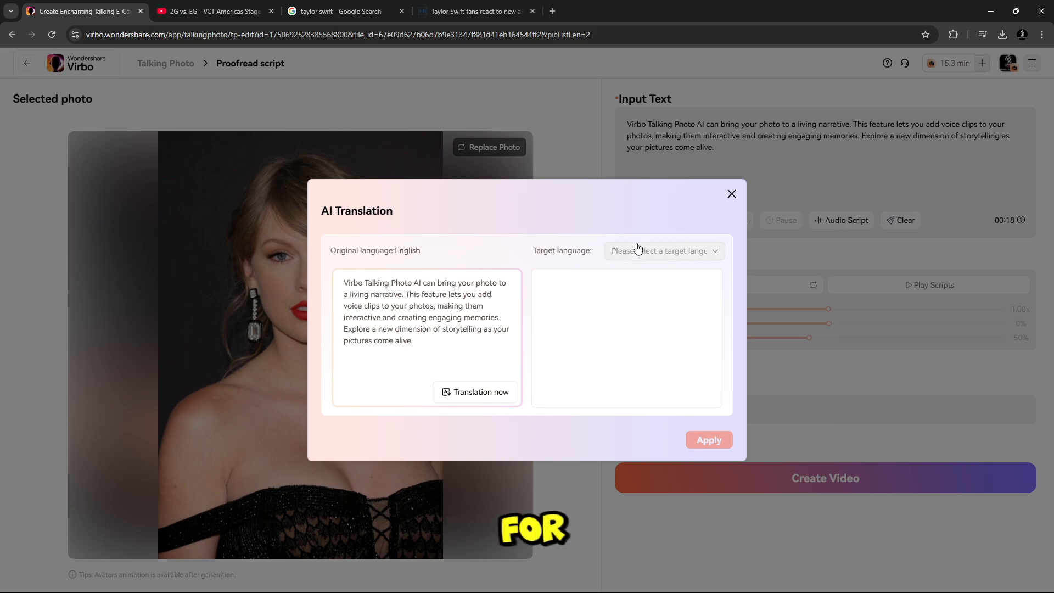
pyautogui.click(664, 251)
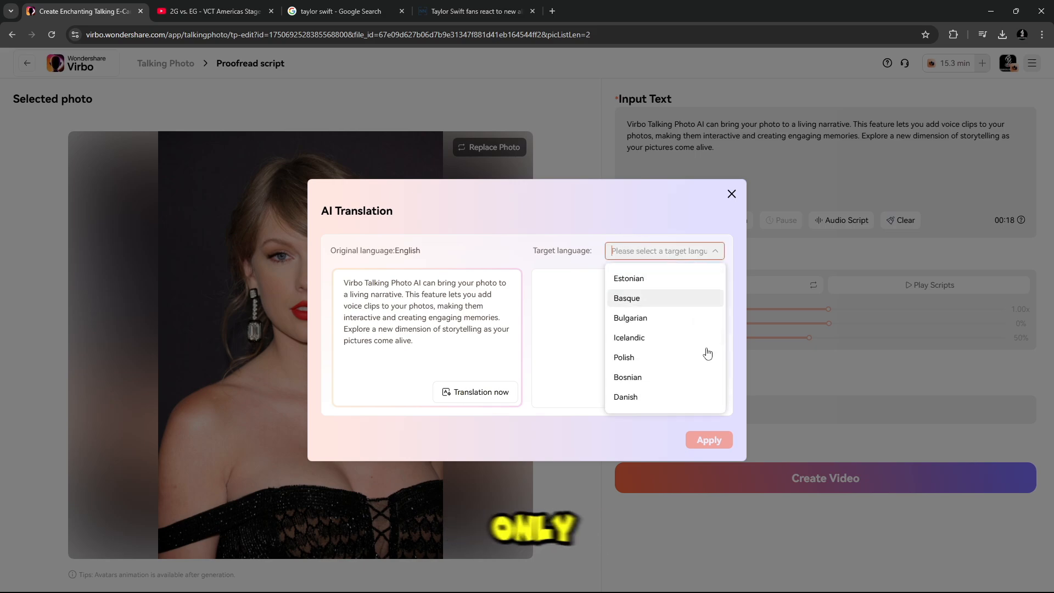
pyautogui.click(732, 194)
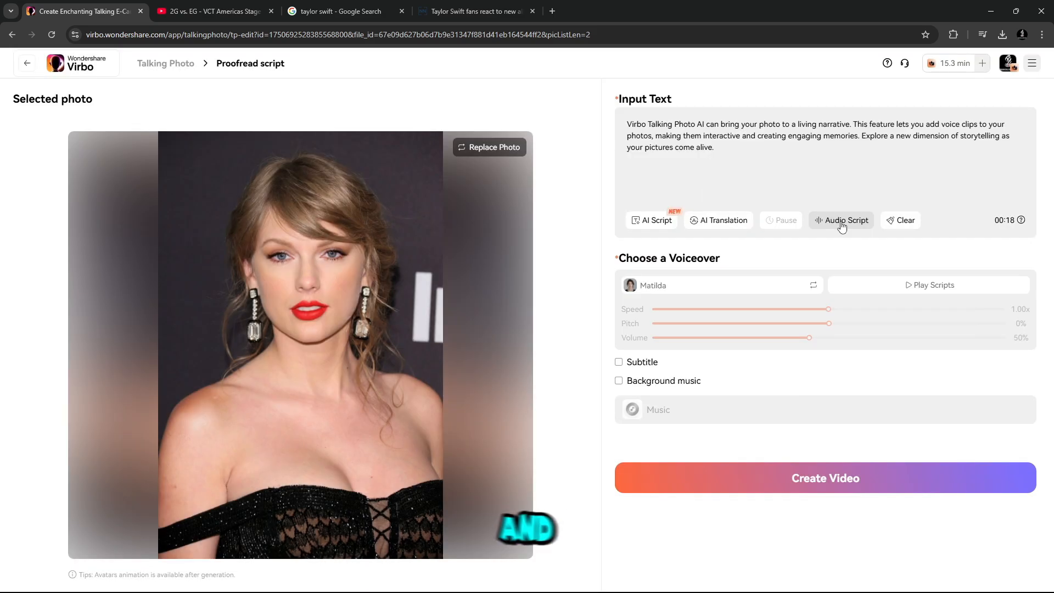
pyautogui.click(842, 220)
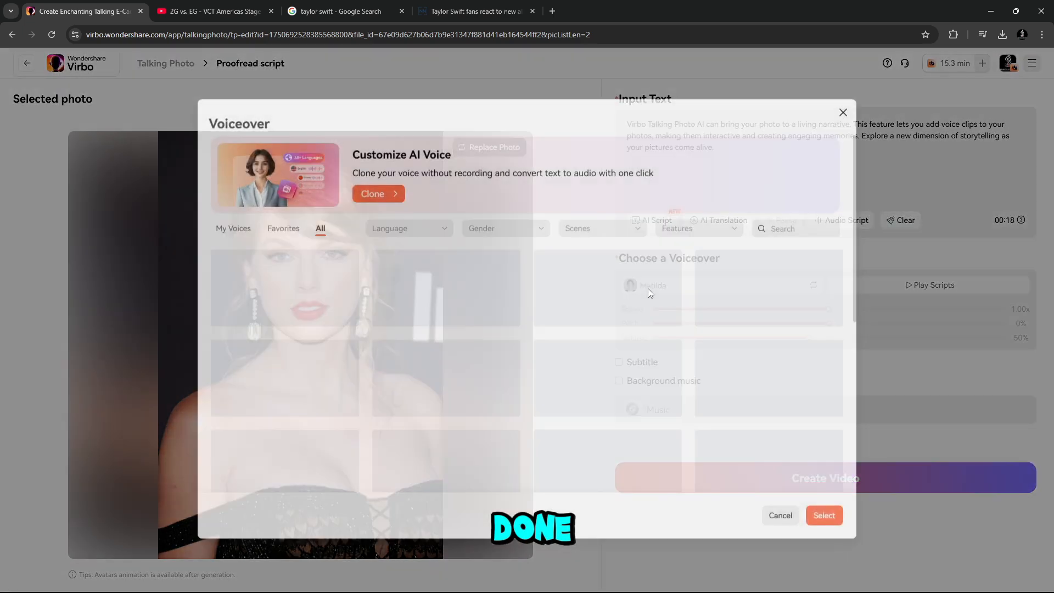
# Open the voice cloning page, then select Matilda as the voiceover.
pyautogui.click(332, 275)
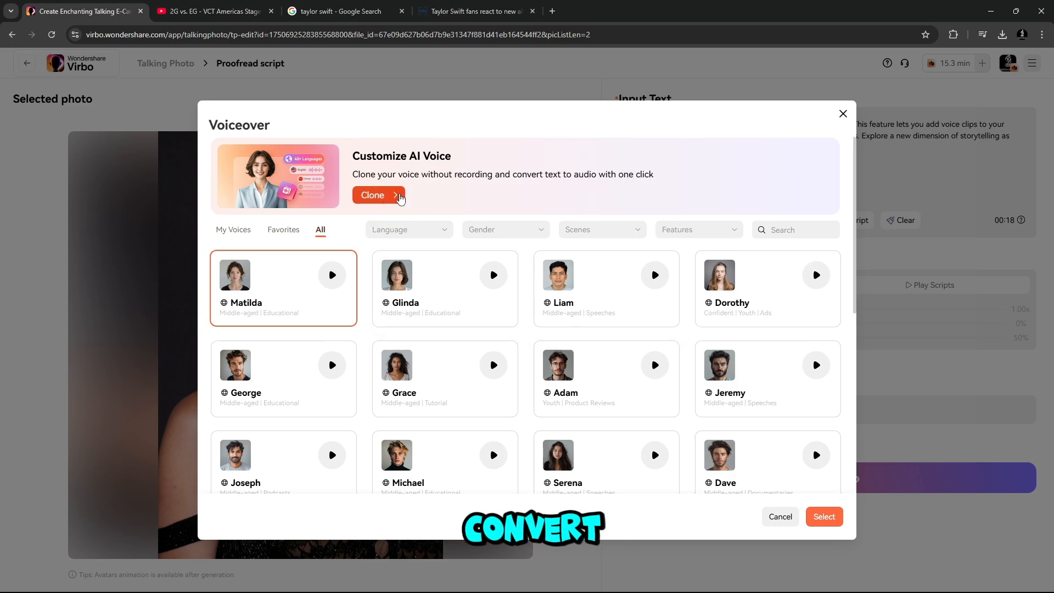
pyautogui.click(373, 195)
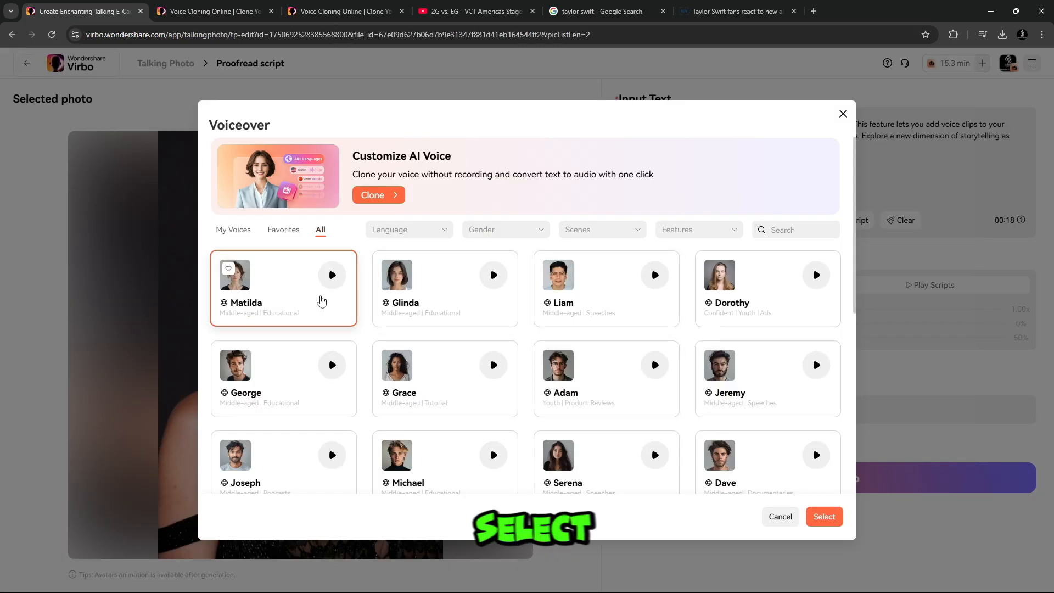
pyautogui.click(825, 516)
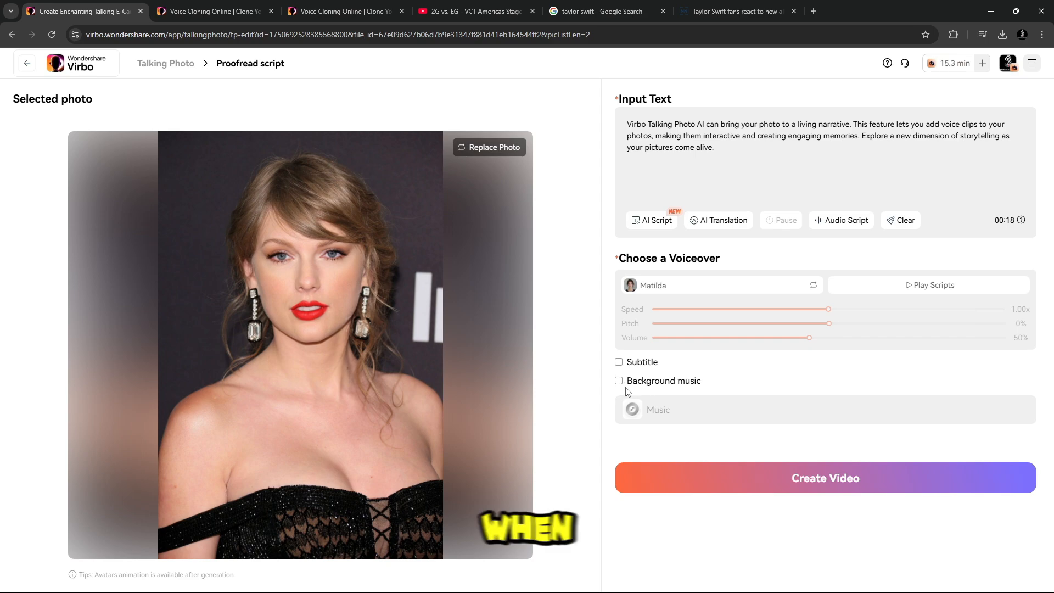
# Enable subtitles and create the talking-photo video.
pyautogui.click(619, 362)
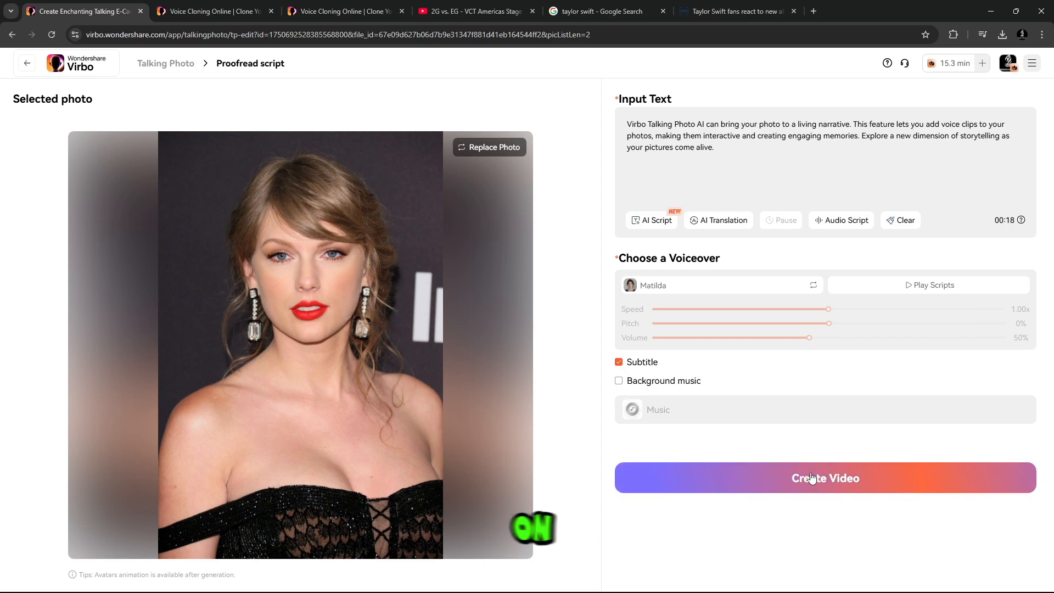
pyautogui.click(825, 477)
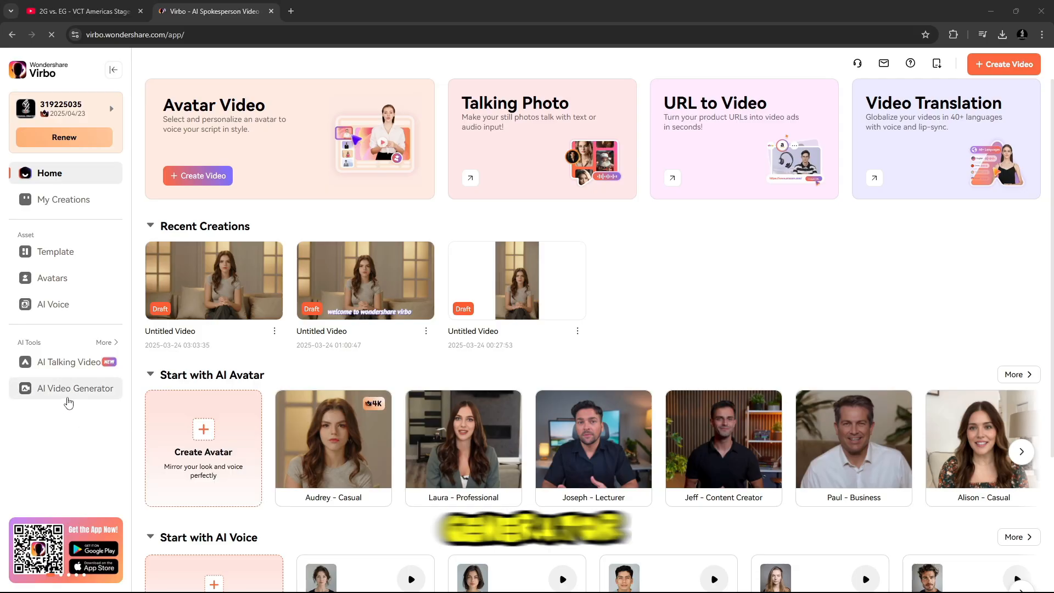
# In AI Video Generator, skip the AI Kiss guide and generate a clip from 'Two people embrace each other'.
pyautogui.click(74, 389)
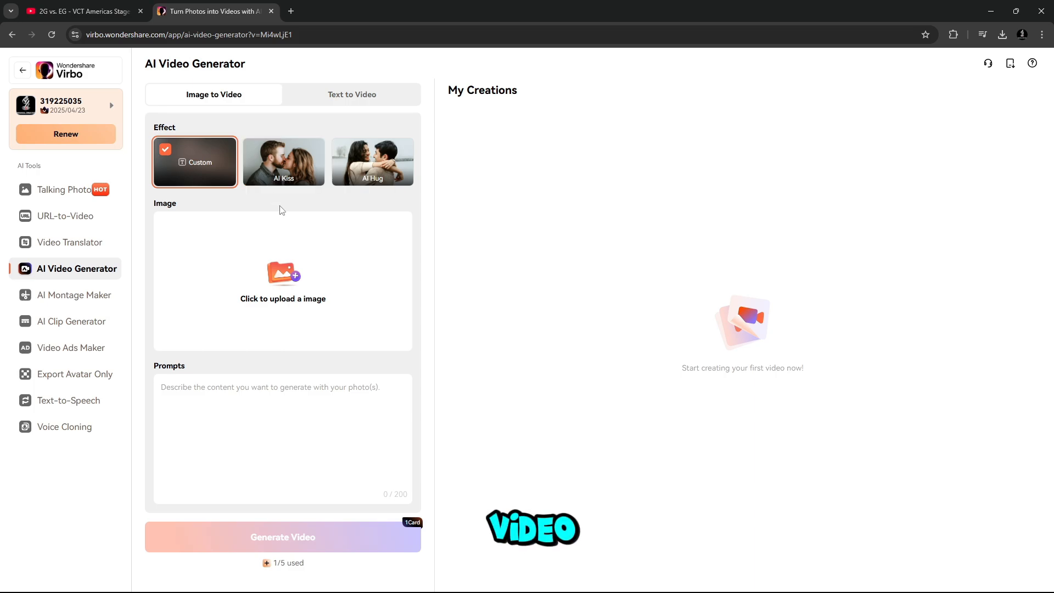
pyautogui.click(283, 161)
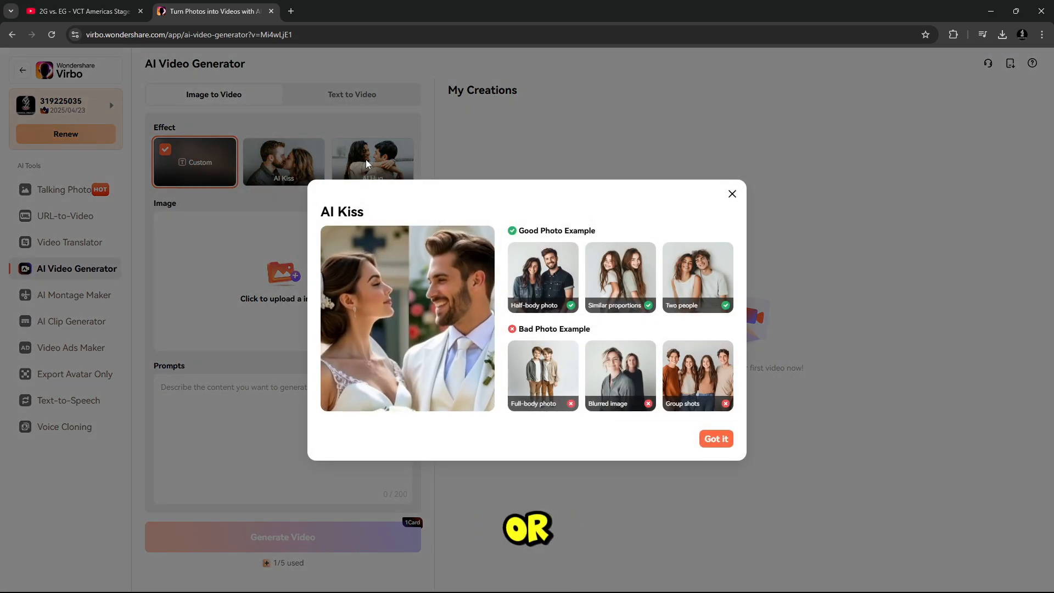
pyautogui.click(372, 159)
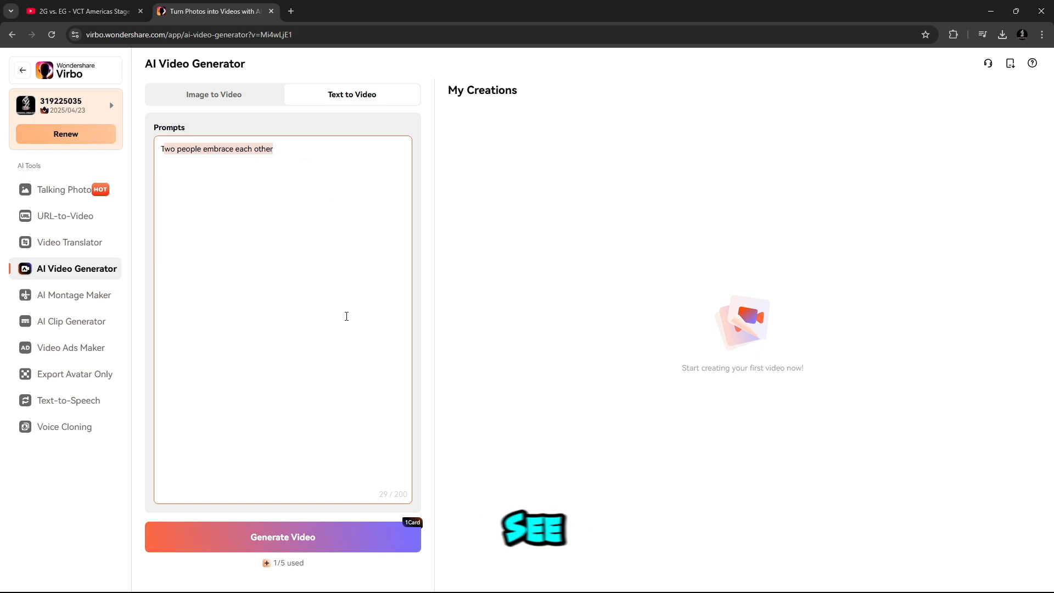
pyautogui.click(283, 537)
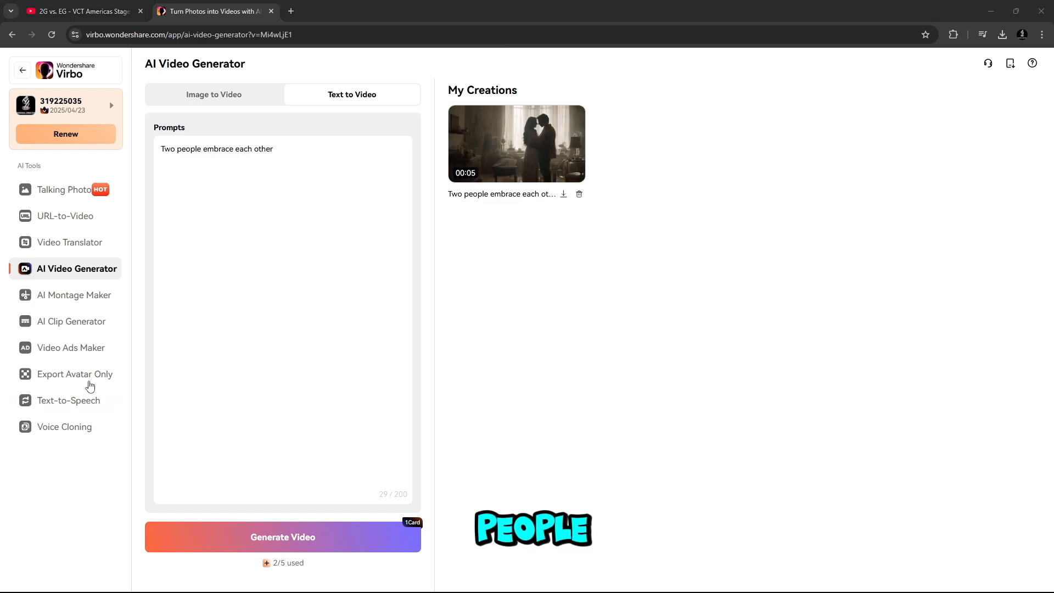
pyautogui.click(517, 148)
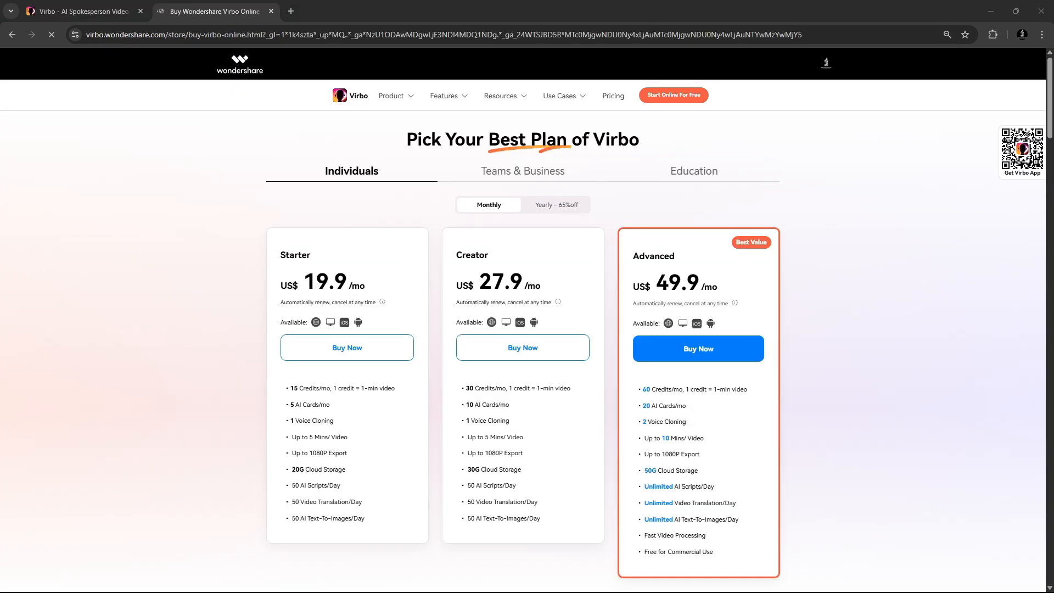
pyautogui.moveTo(899, 255)
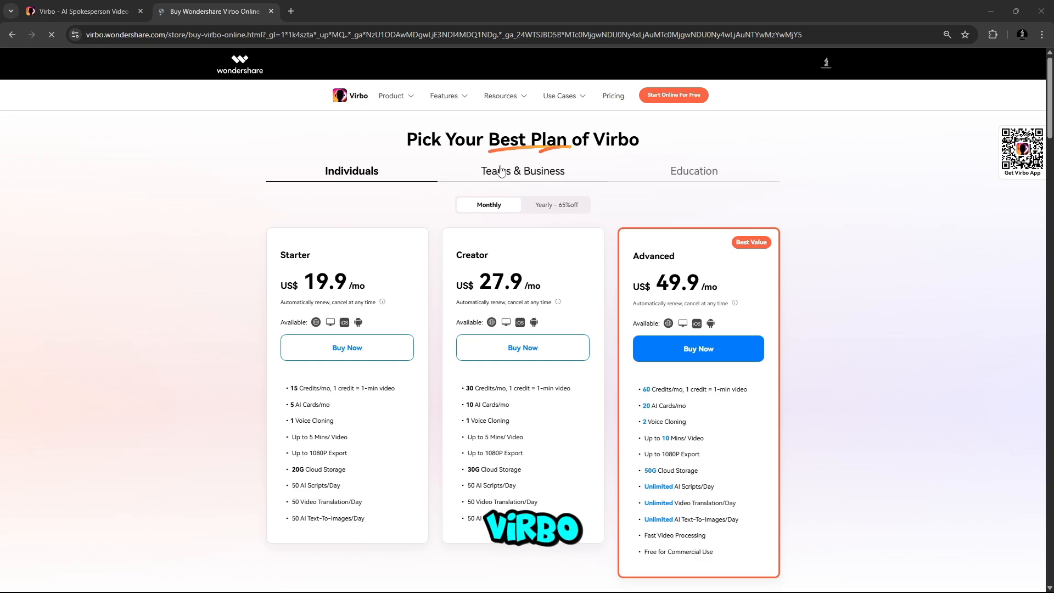
# Show the Teams & Business plans, then the Education student plan and educator form.
pyautogui.click(523, 171)
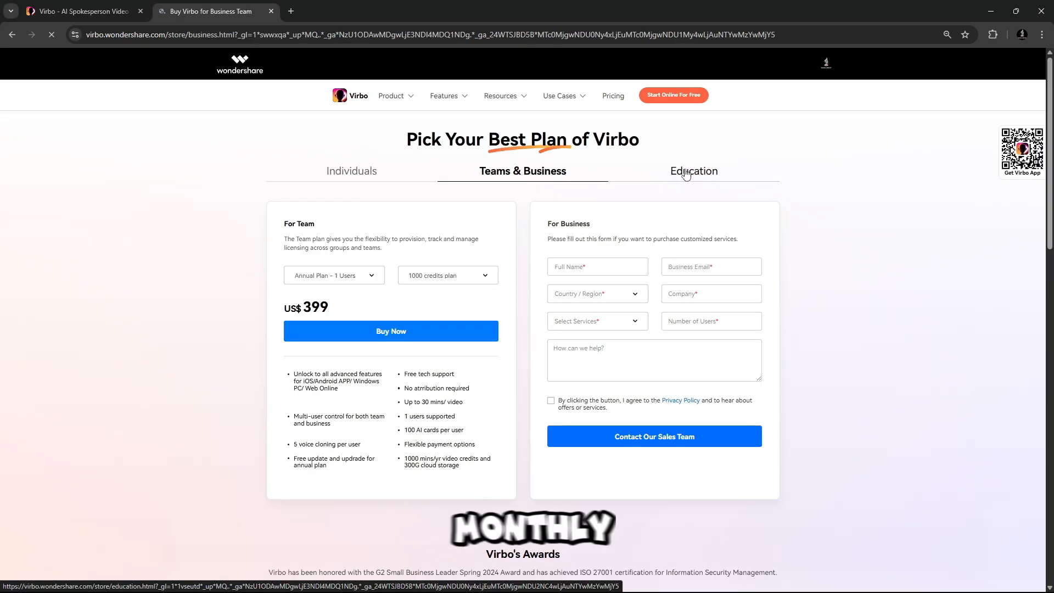
pyautogui.click(693, 171)
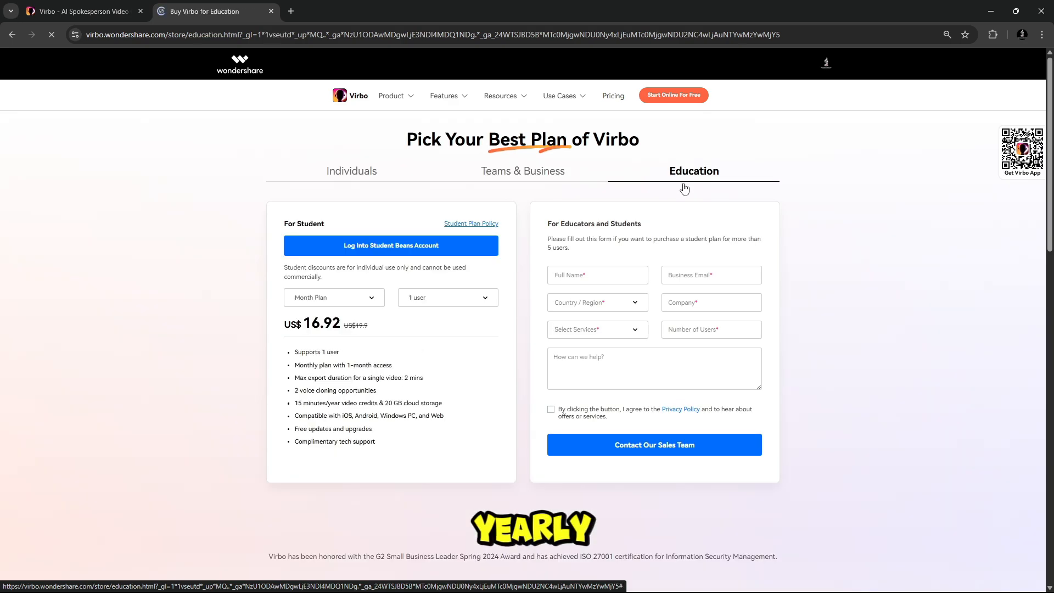